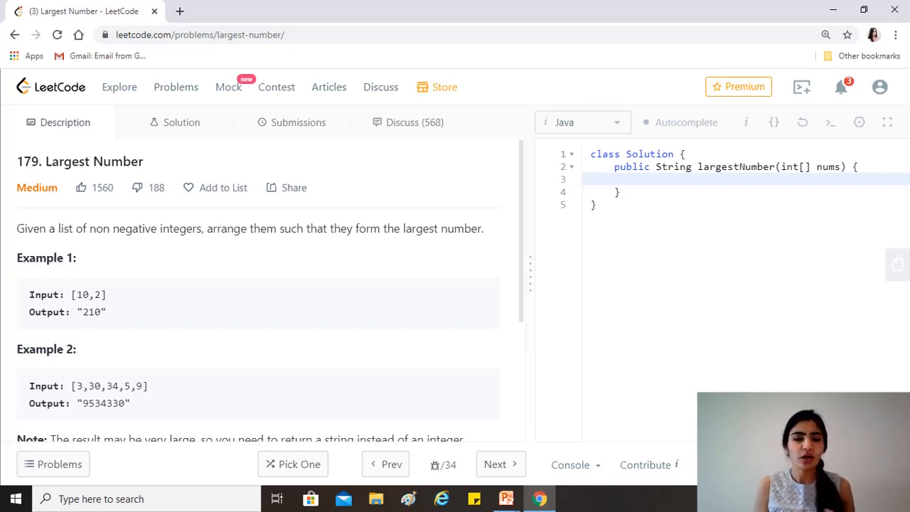
{"action": "mouse_move", "coordinate": [208, 328]}
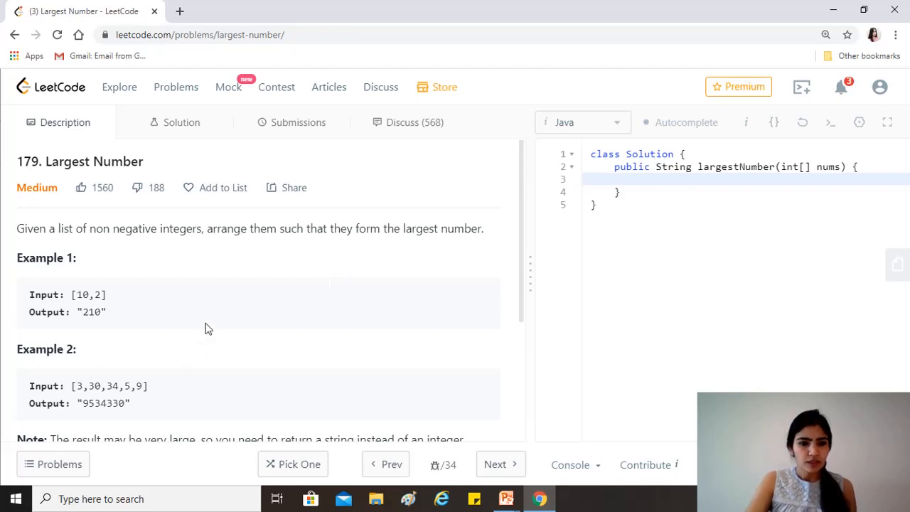
Drag the description/editor splitter left twice so the Java editor takes most of the width.
{"action": "scroll", "scroll_direction": "down", "scroll_amount": 3}
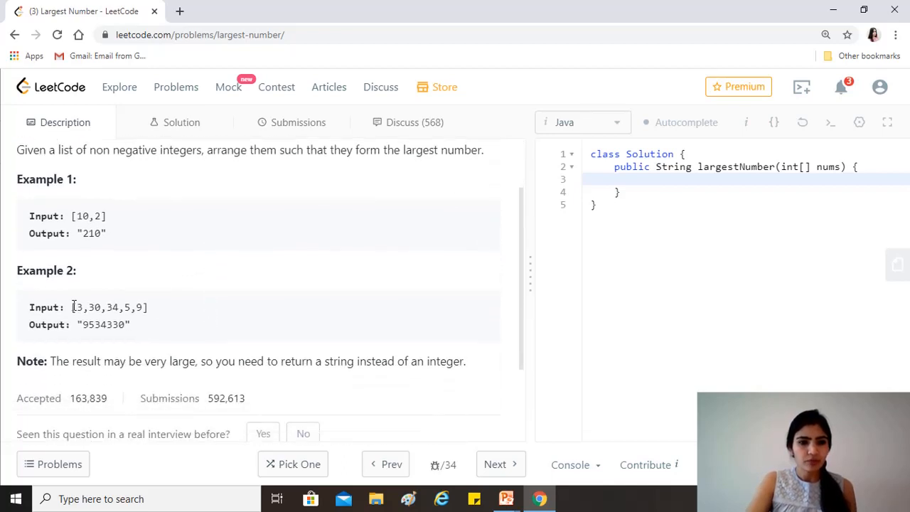
{"action": "mouse_move", "coordinate": [131, 313]}
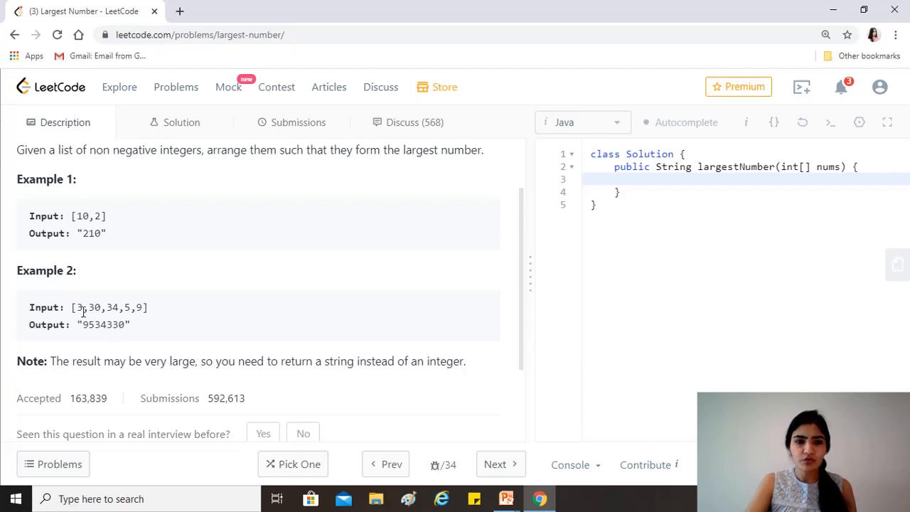
{"action": "mouse_move", "coordinate": [83, 318]}
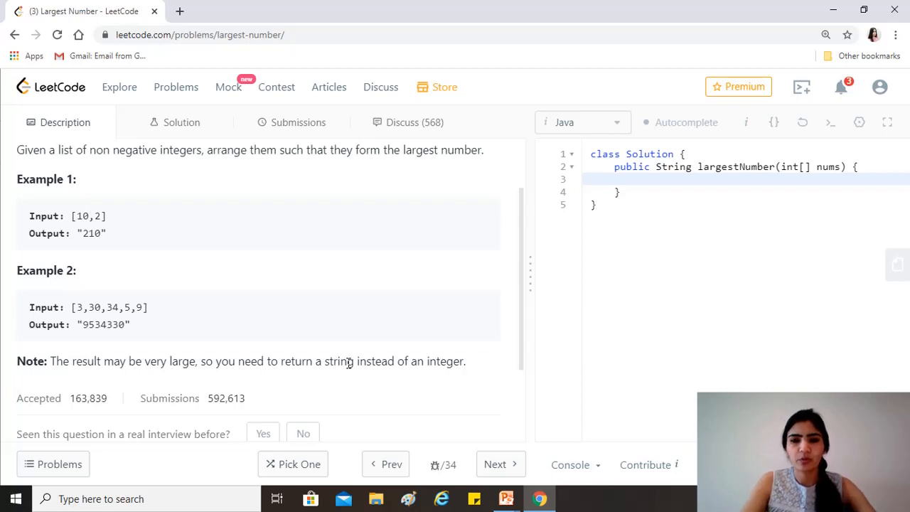
{"action": "left_click_drag", "start_coordinate": [529, 270], "coordinate": [434, 270]}
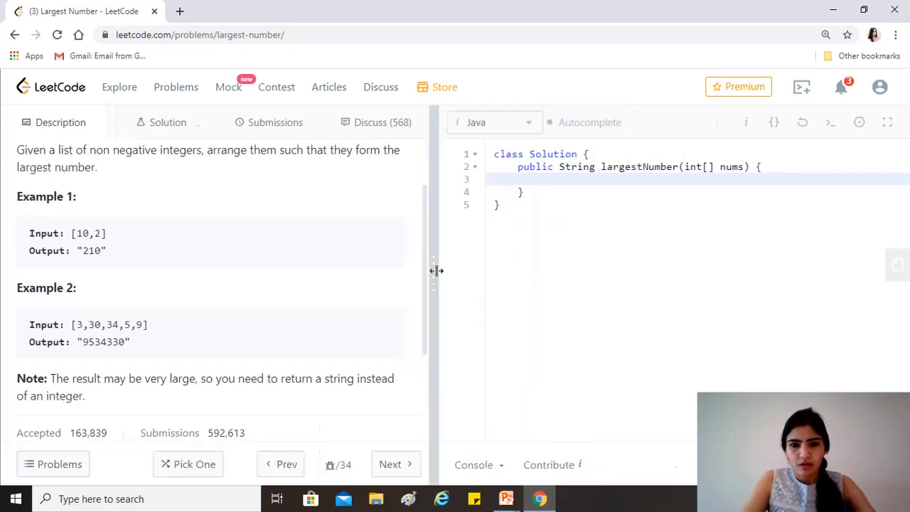
{"action": "left_click_drag", "start_coordinate": [433, 270], "coordinate": [321, 271]}
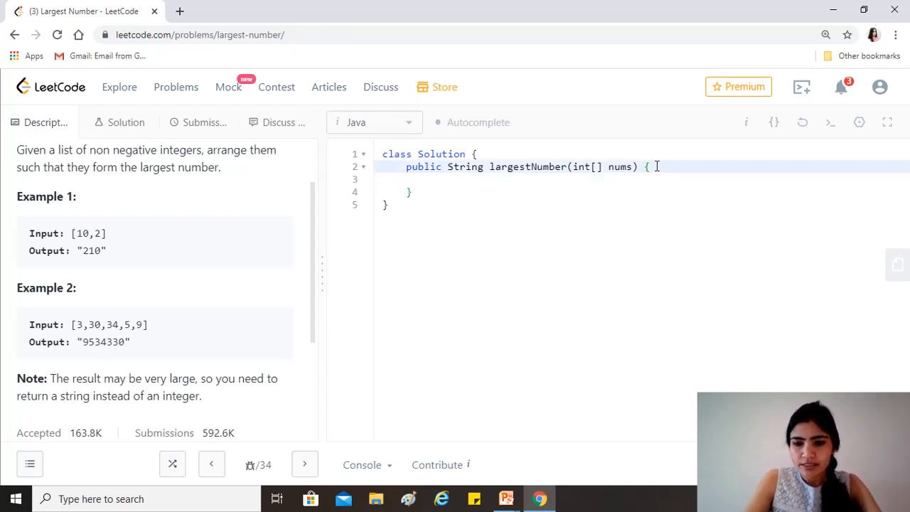
Start largestNumber with the guard if(nums.length == 0) return "";.
{"action": "key", "text": "enter"}
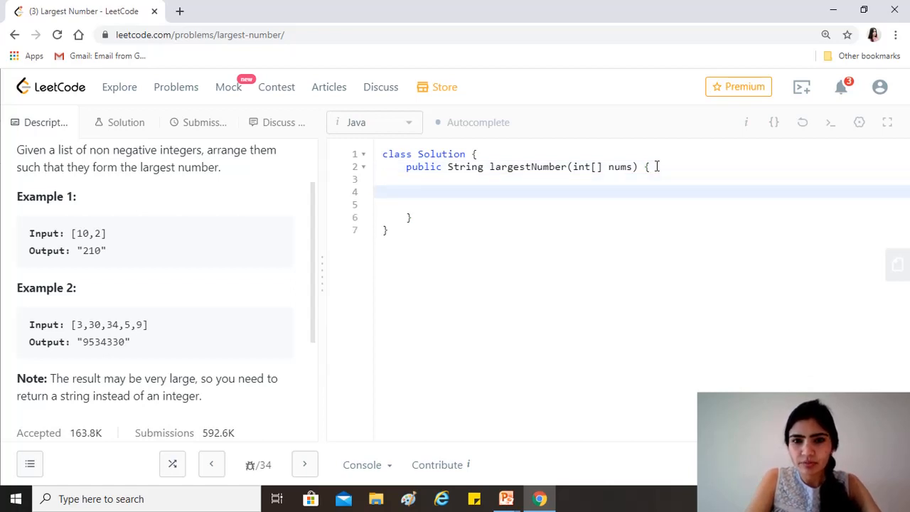
{"action": "type", "text": "if(nums)"}
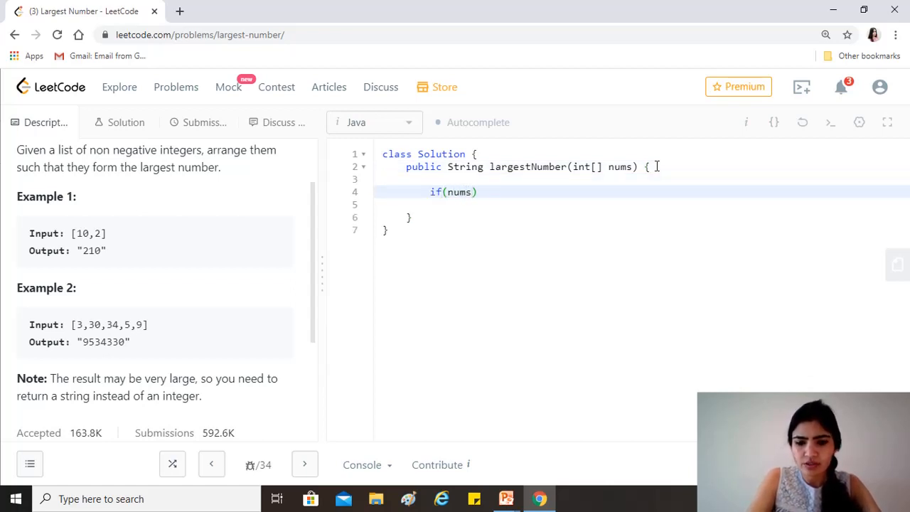
{"action": "type", "text": ".leg"}
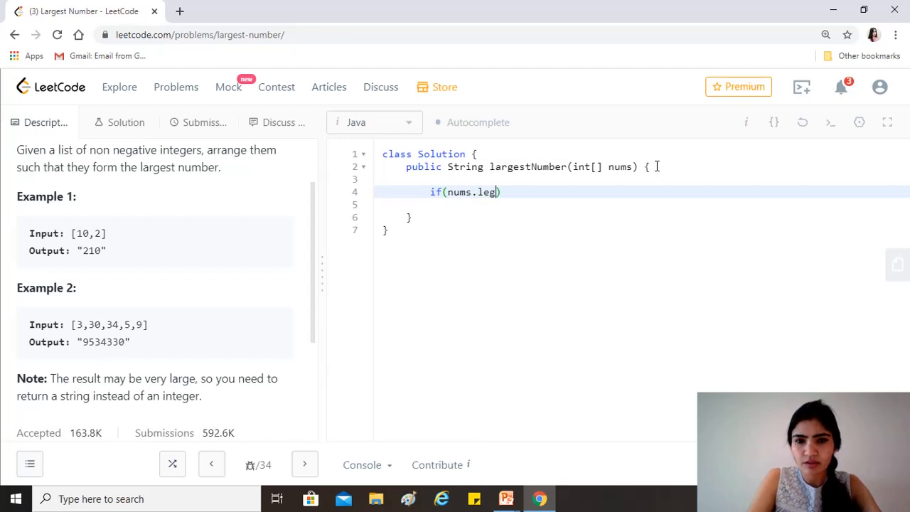
{"action": "key", "text": "Backspace"}
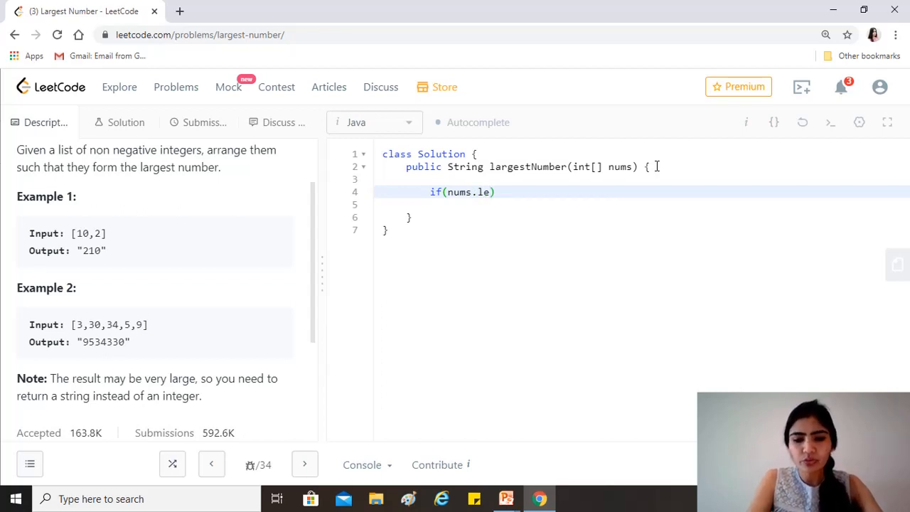
{"action": "type", "text": "ngth)"}
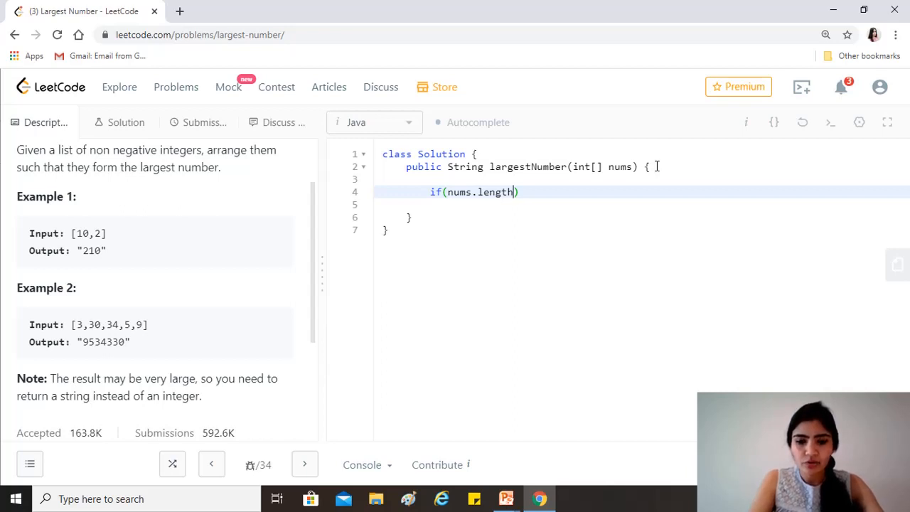
{"action": "type", "text": "=="}
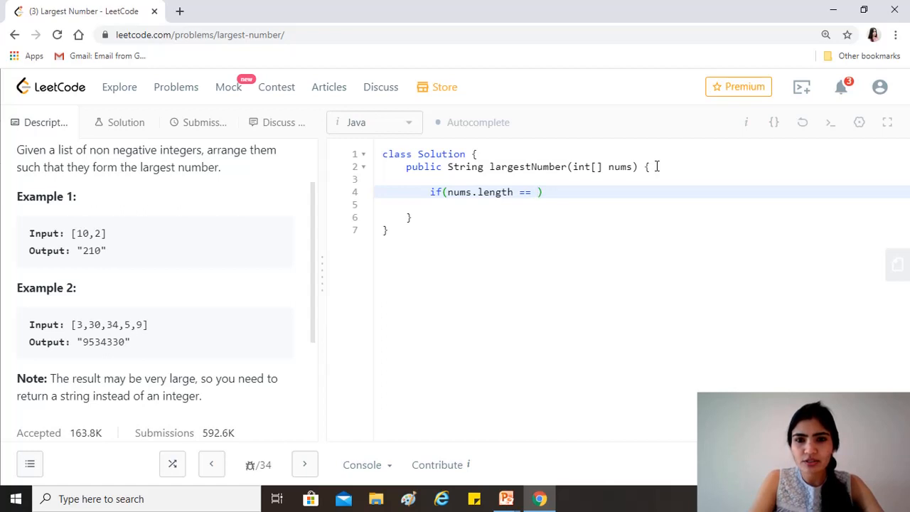
{"action": "type", "text": "0"}
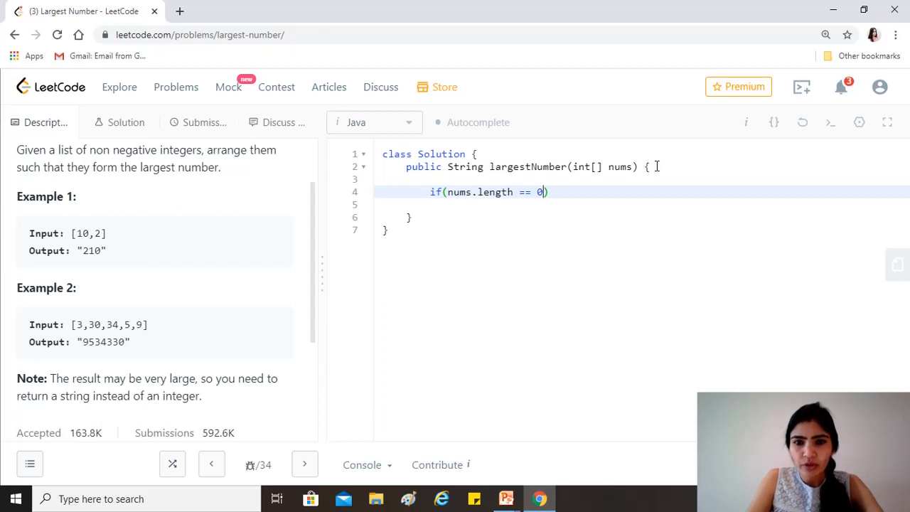
{"action": "type", "text": ")"}
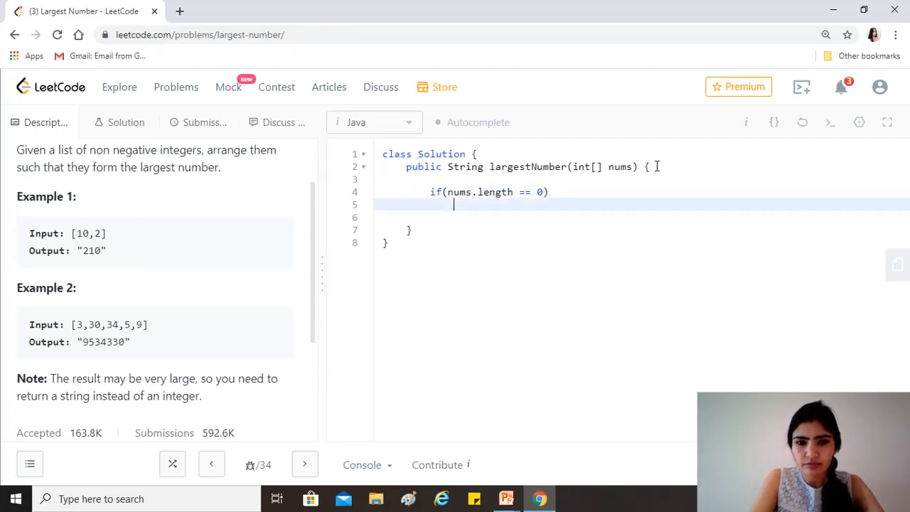
{"action": "type", "text": "returnr \"\";"}
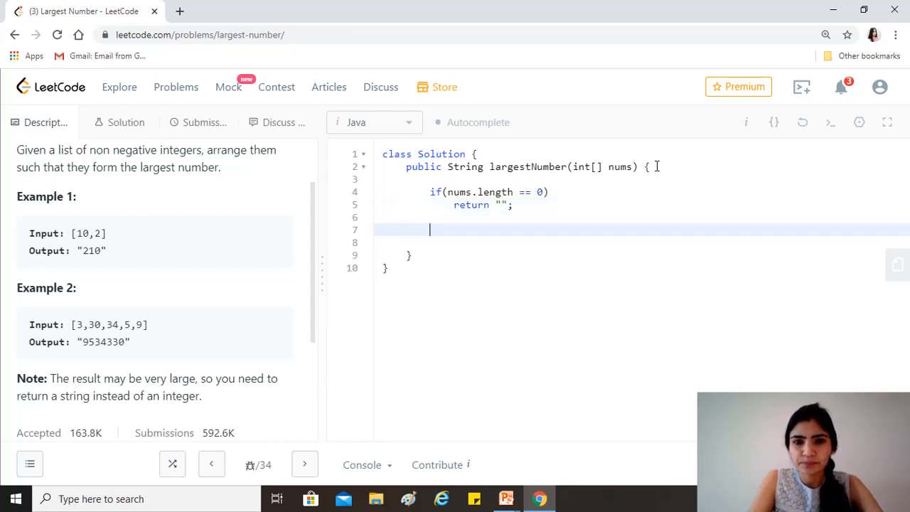
Declare String[] sa = new String[nums.length]; below the guard.
{"action": "type", "text": "s"}
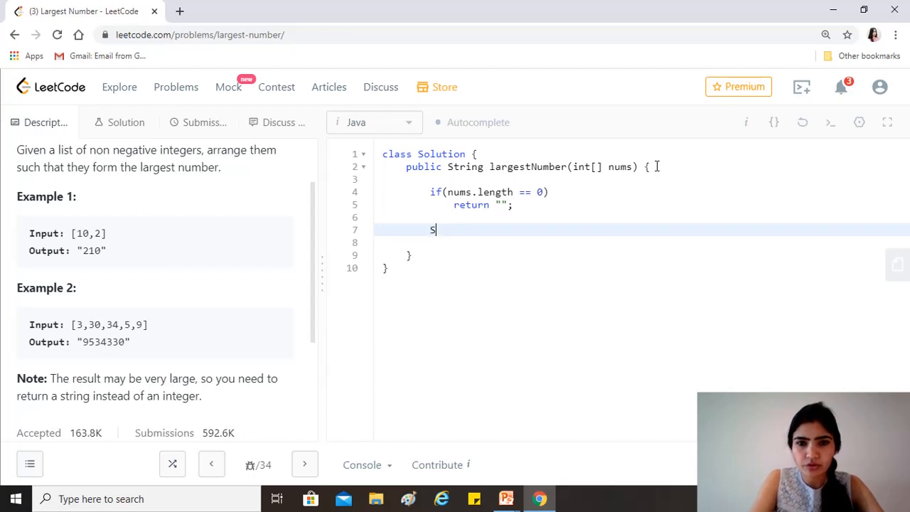
{"action": "type", "text": "tring"}
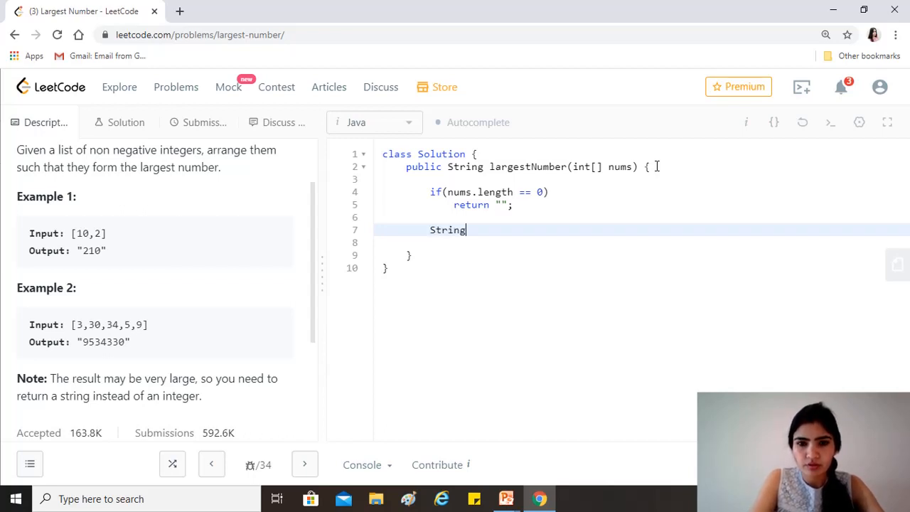
{"action": "type", "text": "[] s"}
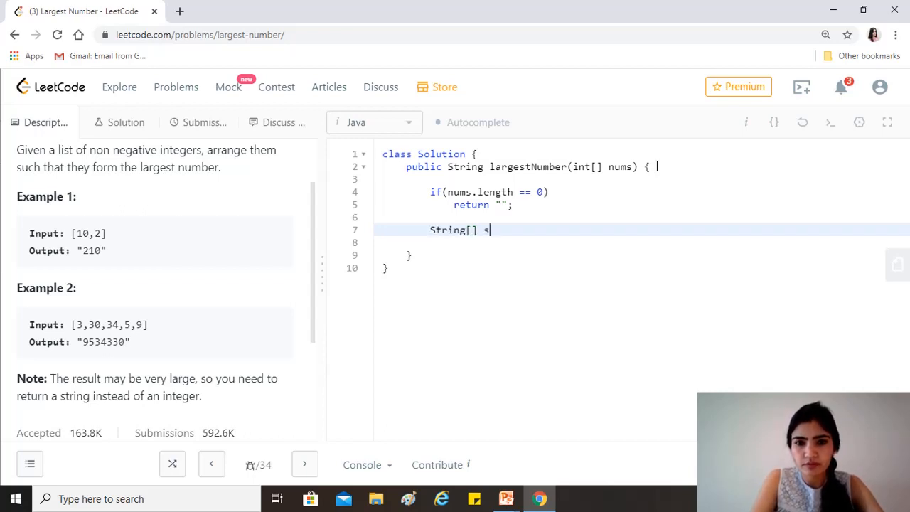
{"action": "type", "text": "a"}
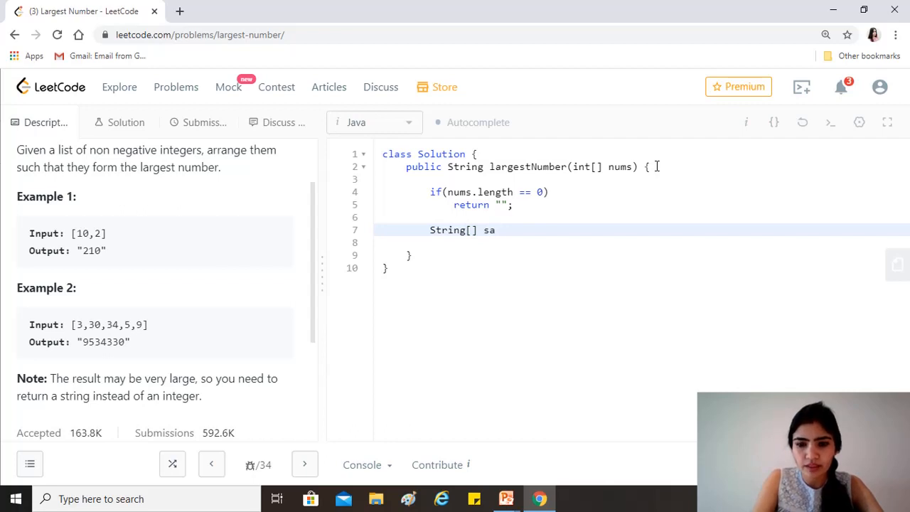
{"action": "type", "text": "= new S"}
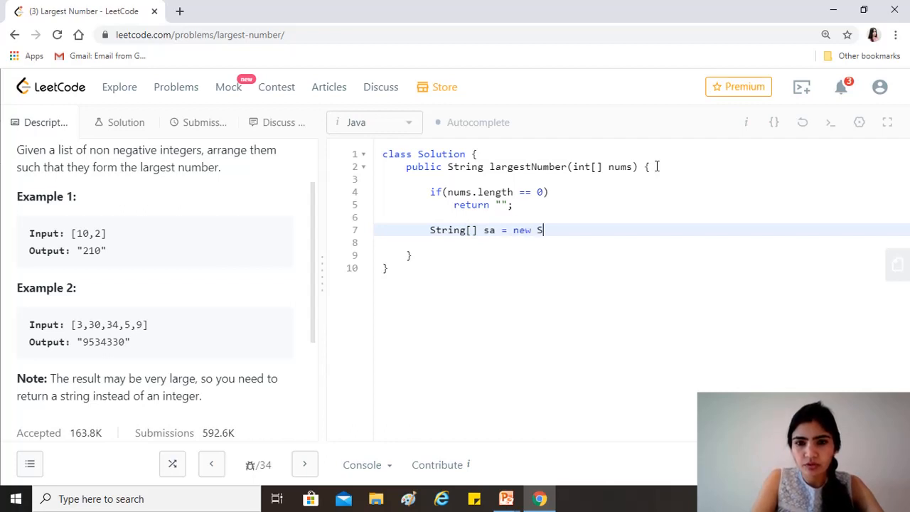
{"action": "type", "text": "tring"}
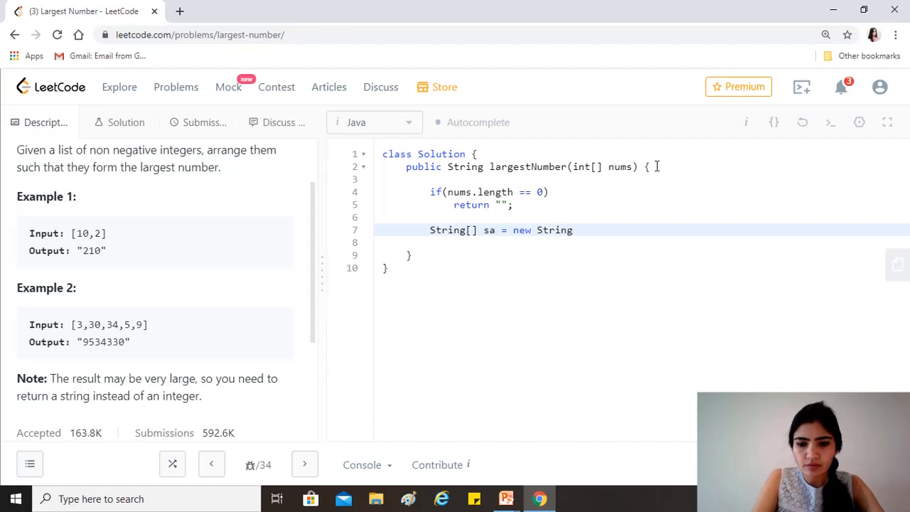
{"action": "type", "text": "[nus"}
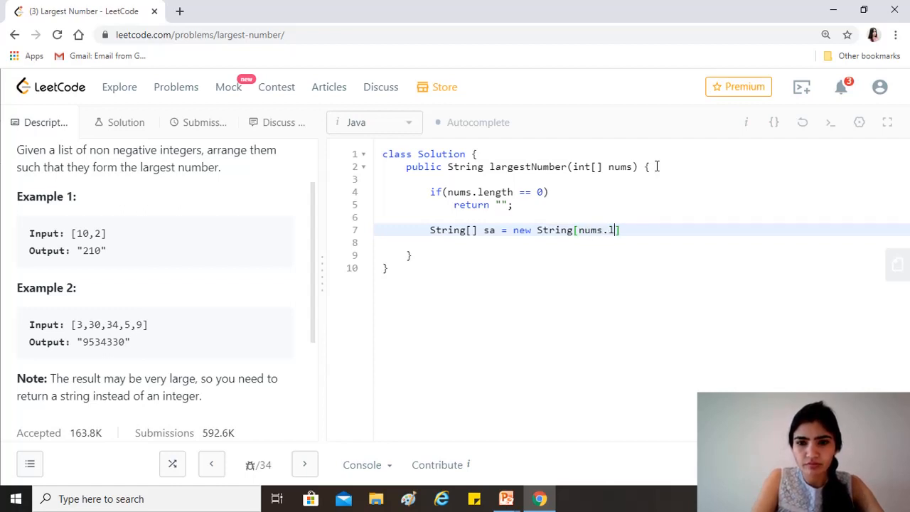
{"action": "type", "text": "ength];"}
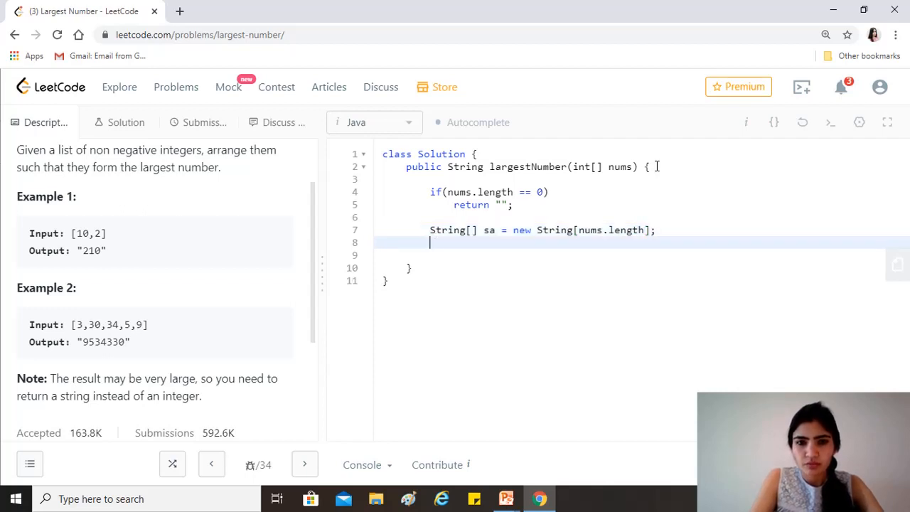
Write a for loop over nums setting sa[i] = Integer.toString(nums[i]);.
{"action": "type", "text": "for(int)"}
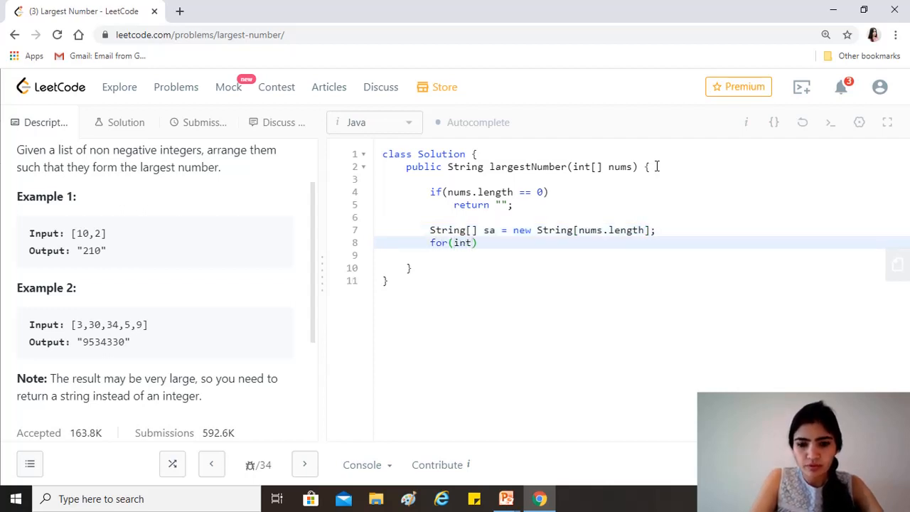
{"action": "type", "text": ")"}
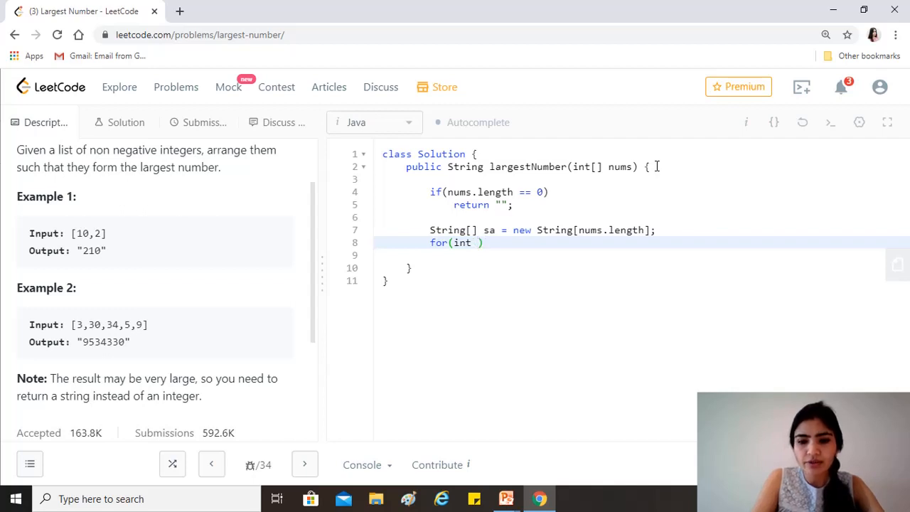
{"action": "type", "text": "i=0"}
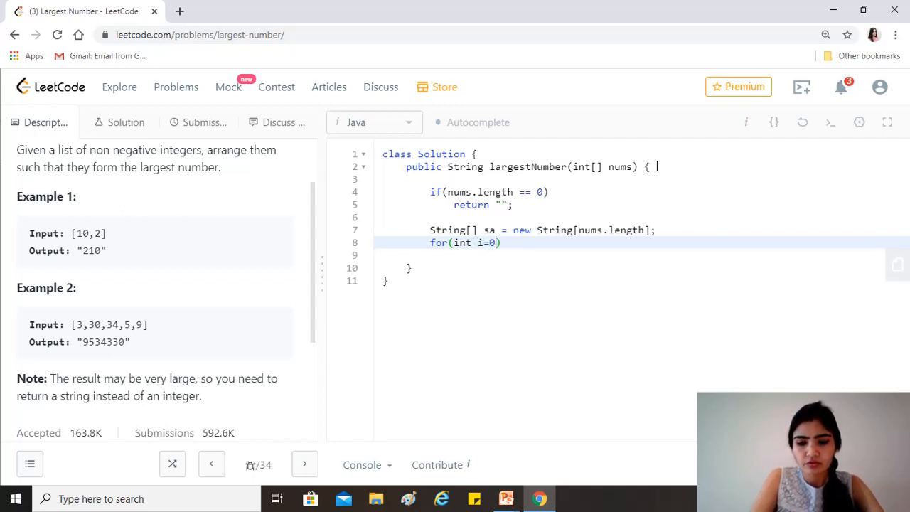
{"action": "type", "text": "; i"}
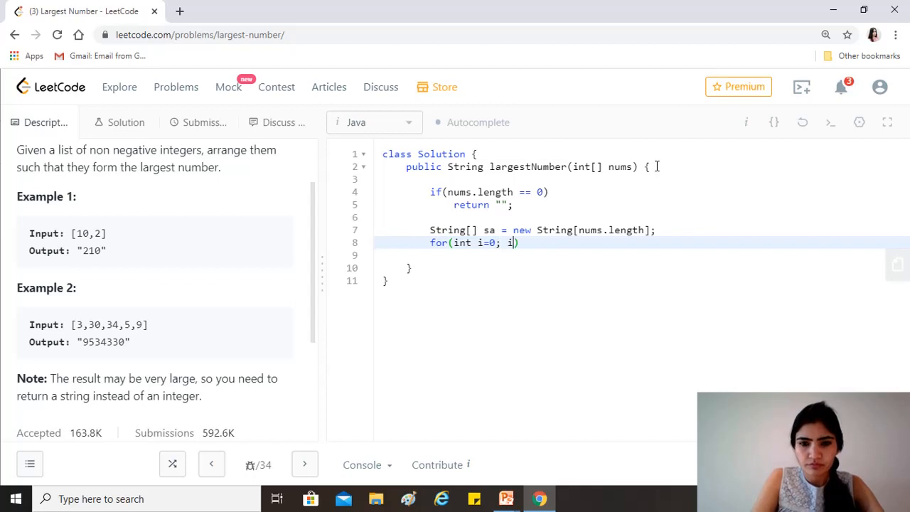
{"action": "type", "text": "<nums."}
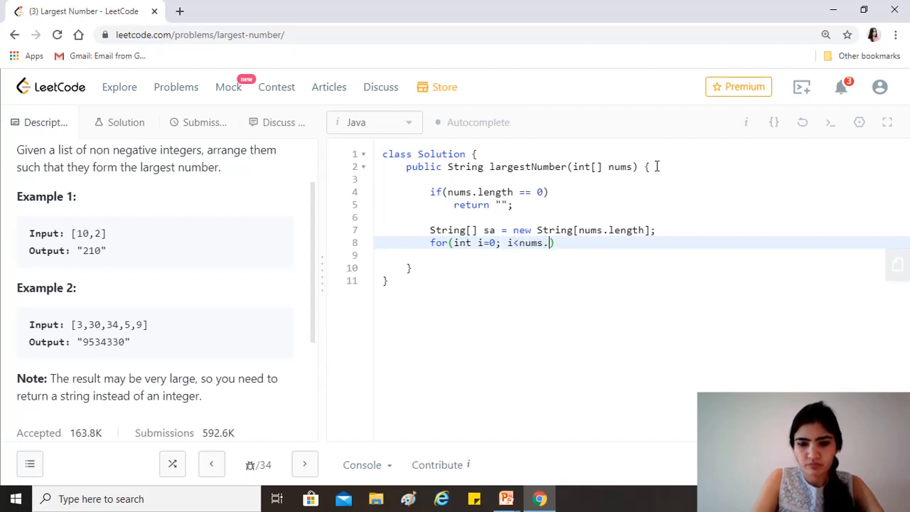
{"action": "type", "text": "length"}
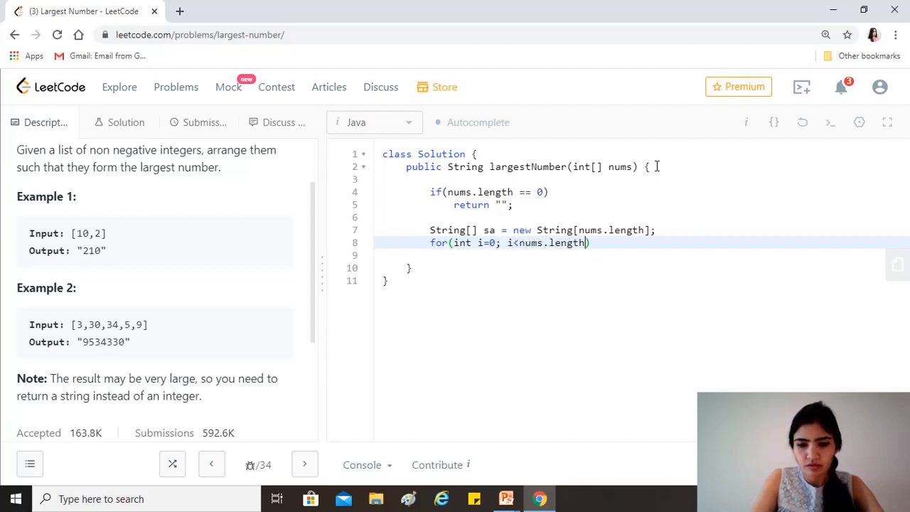
{"action": "type", "text": "; i++)"}
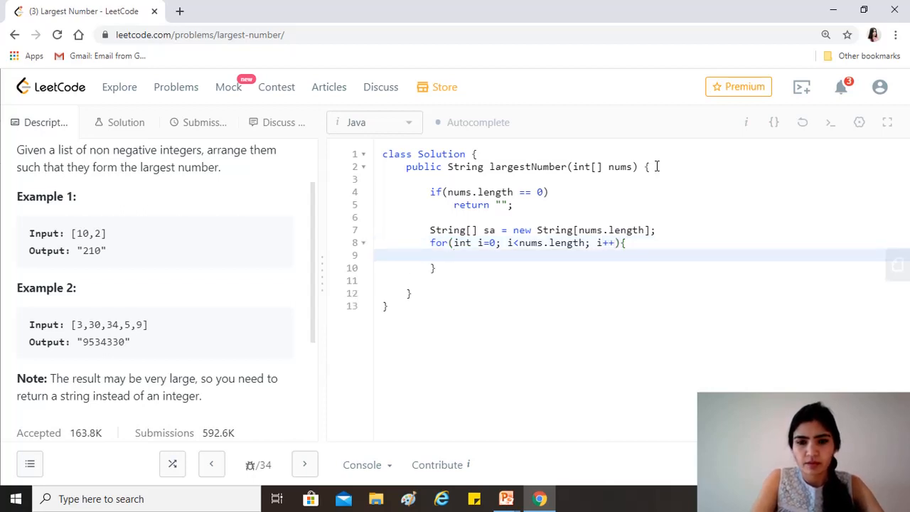
{"action": "type", "text": "sa[i]"}
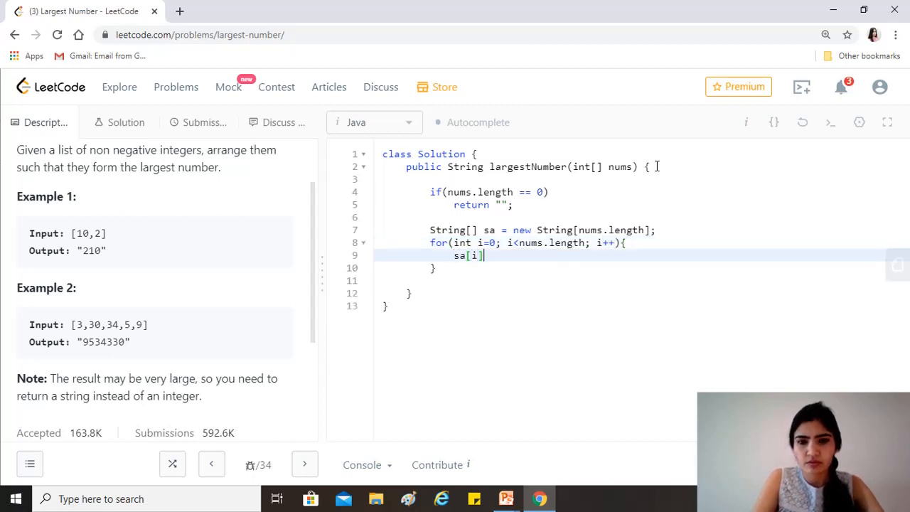
{"action": "type", "text": "= nums"}
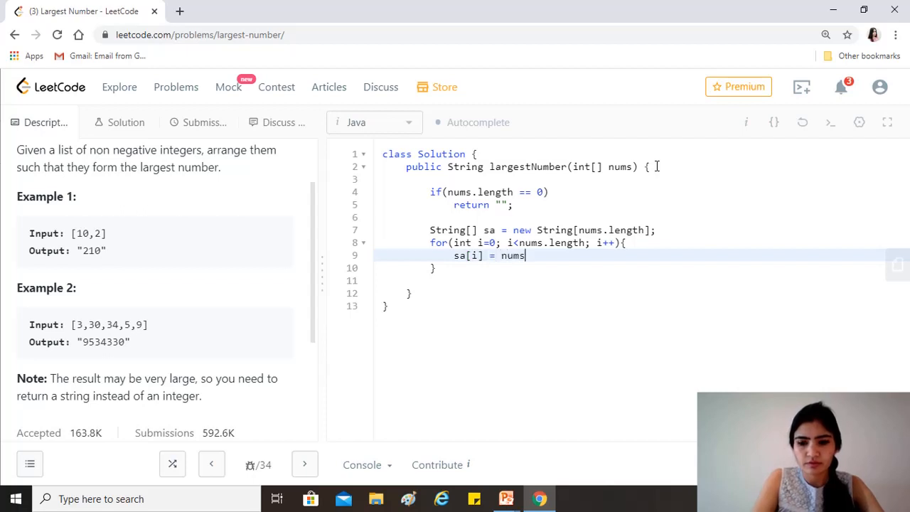
{"action": "type", "text": "[i];"}
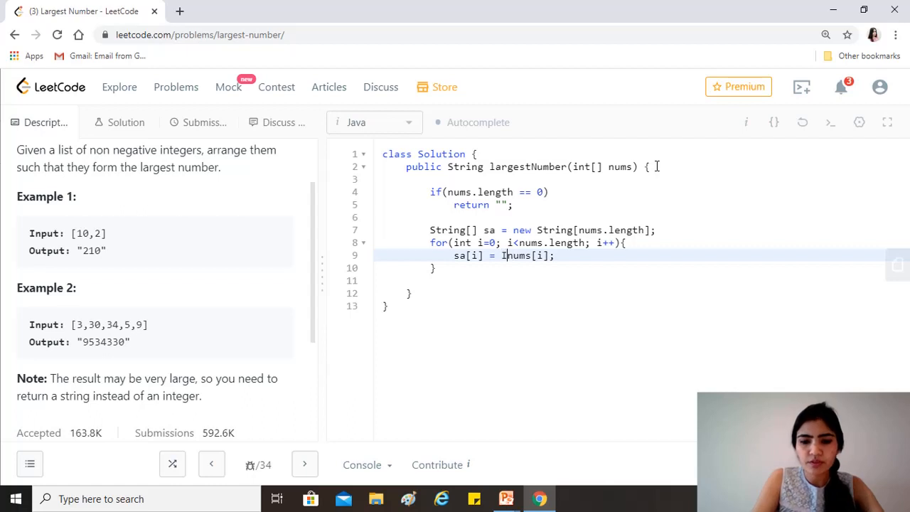
{"action": "type", "text": "nteger.toString(n"}
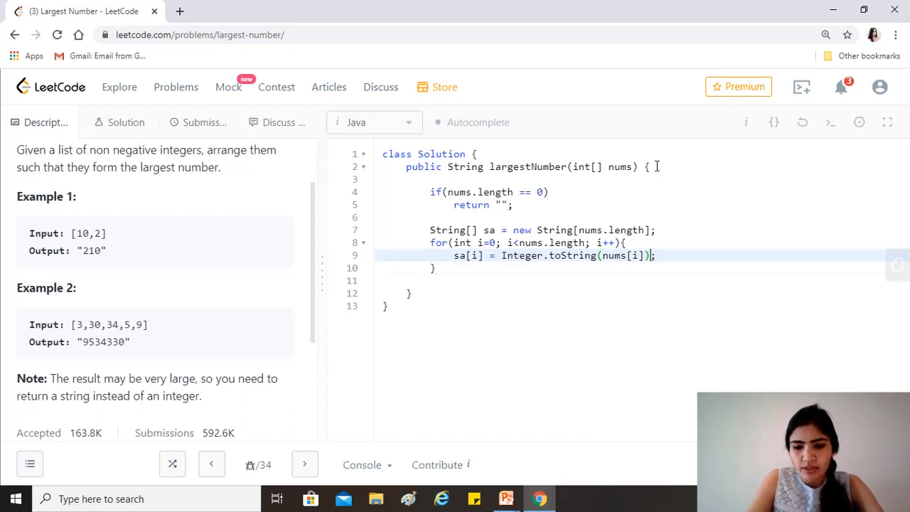
Begin Arrays.sort(sa, new Comparator<String>(){ below the loop.
{"action": "type", "text": "A"}
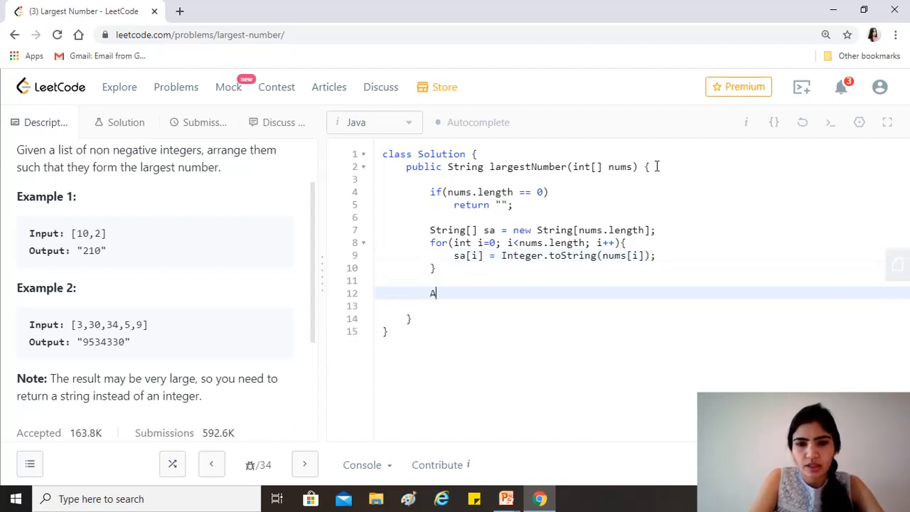
{"action": "type", "text": "rrays"}
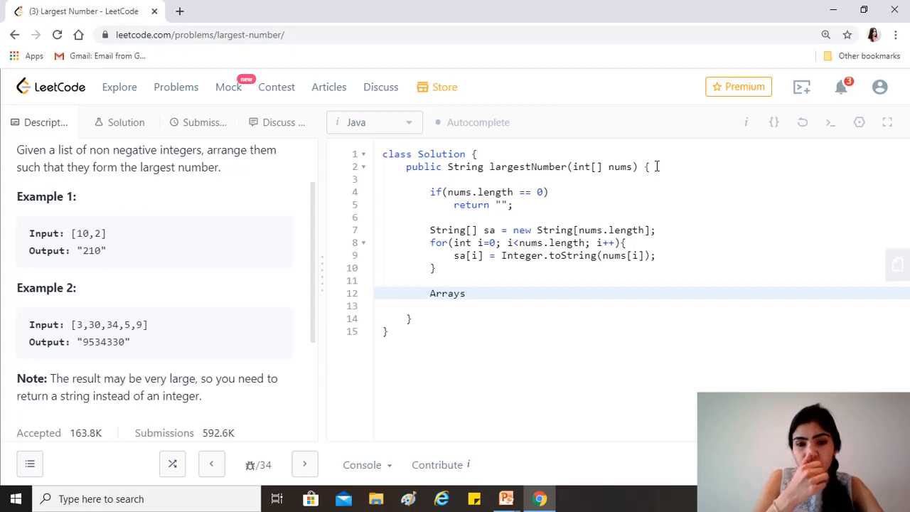
{"action": "type", "text": ".s"}
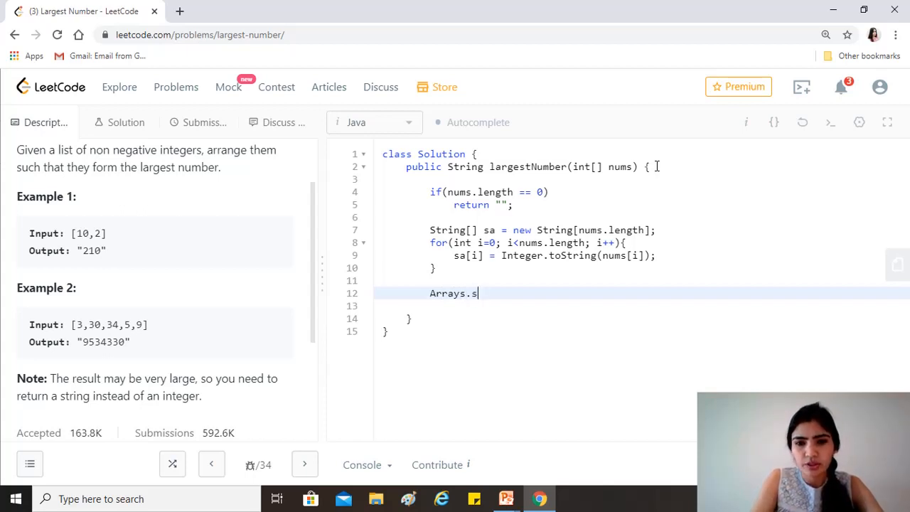
{"action": "type", "text": "ort(s)"}
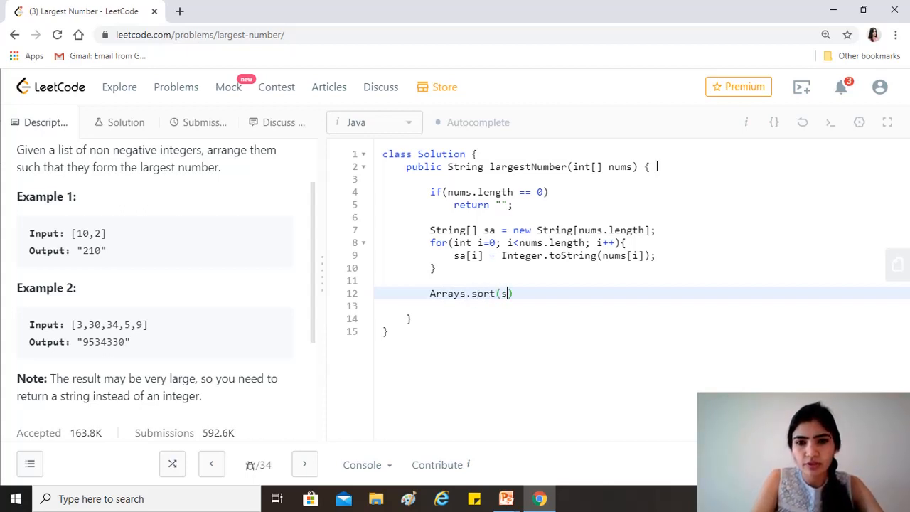
{"action": "type", "text": "a"}
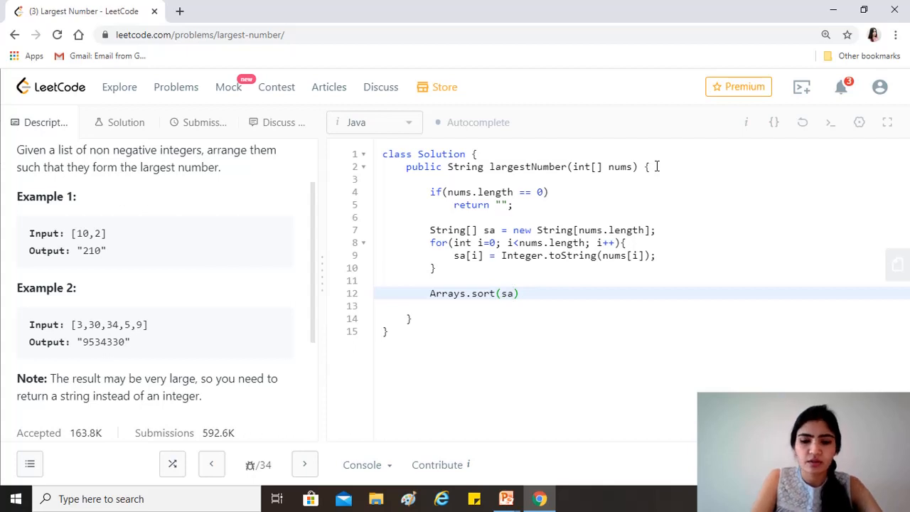
{"action": "type", "text": ", new"}
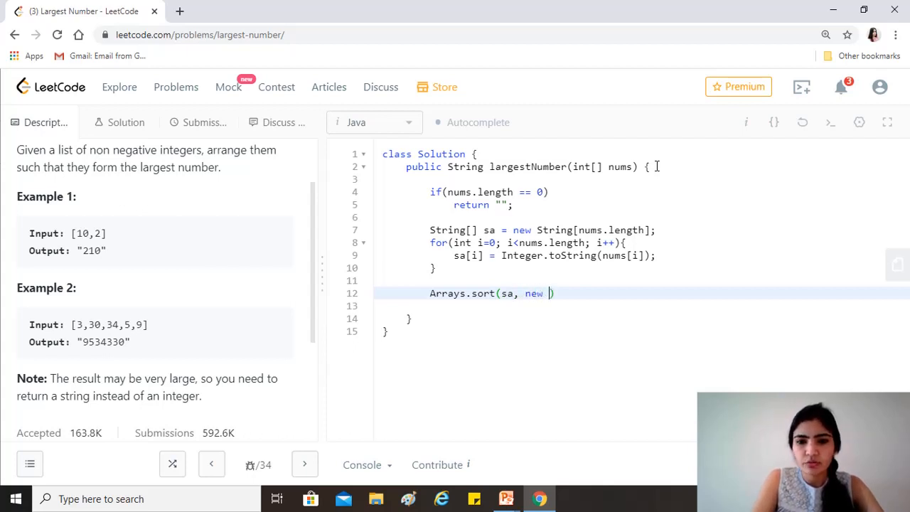
{"action": "type", "text": "Comparator"}
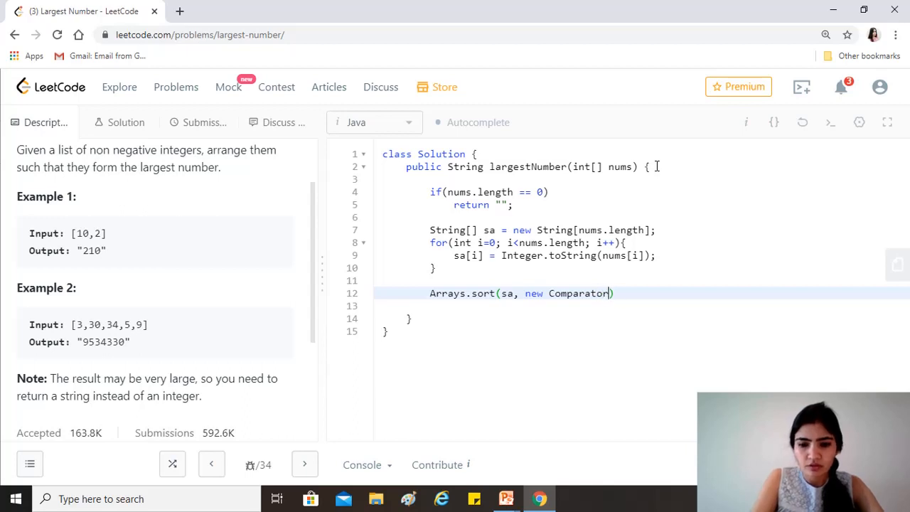
{"action": "type", "text": "<S"}
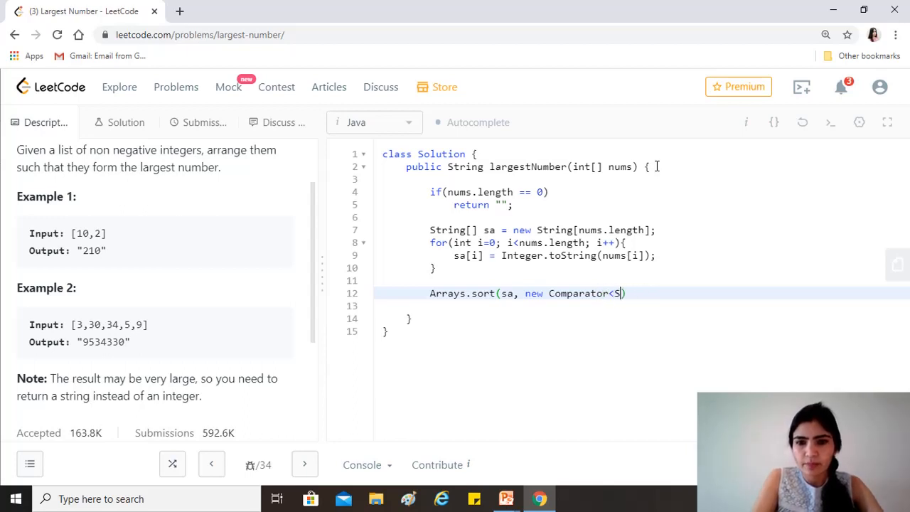
{"action": "type", "text": "tring>("}
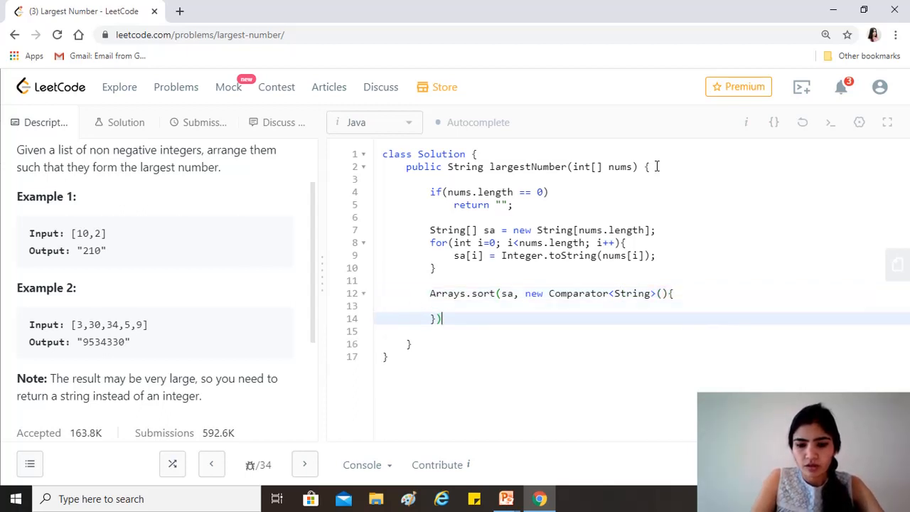
Declare the comparator method public int compare(String a, String b){.
{"action": "type", "text": "public int com"}
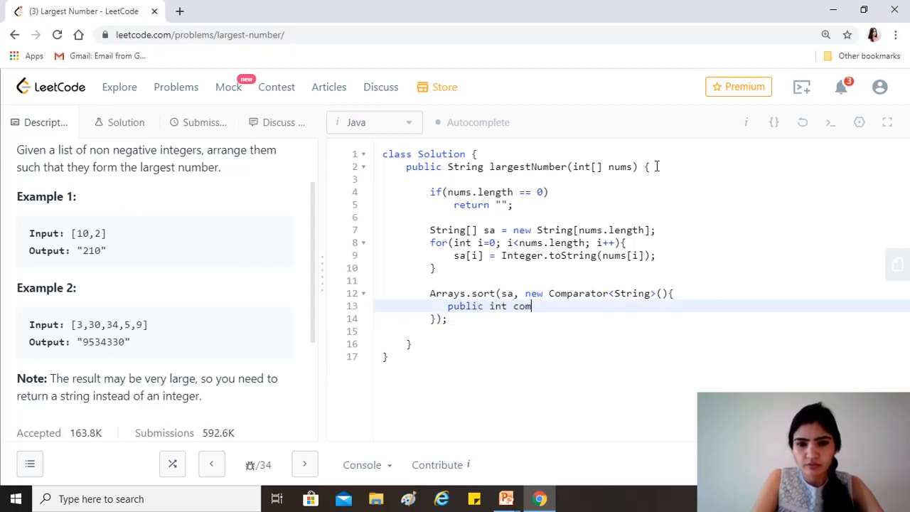
{"action": "type", "text": "pare"}
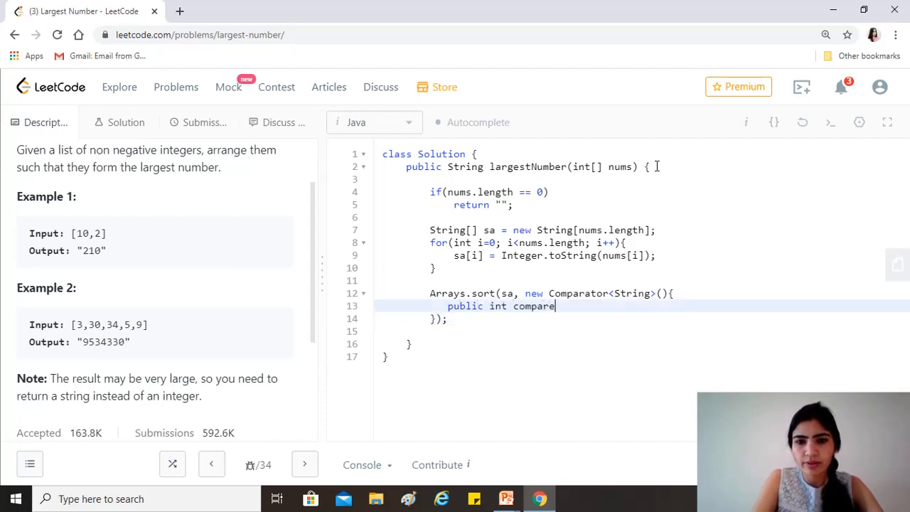
{"action": "type", "text": "(String )"}
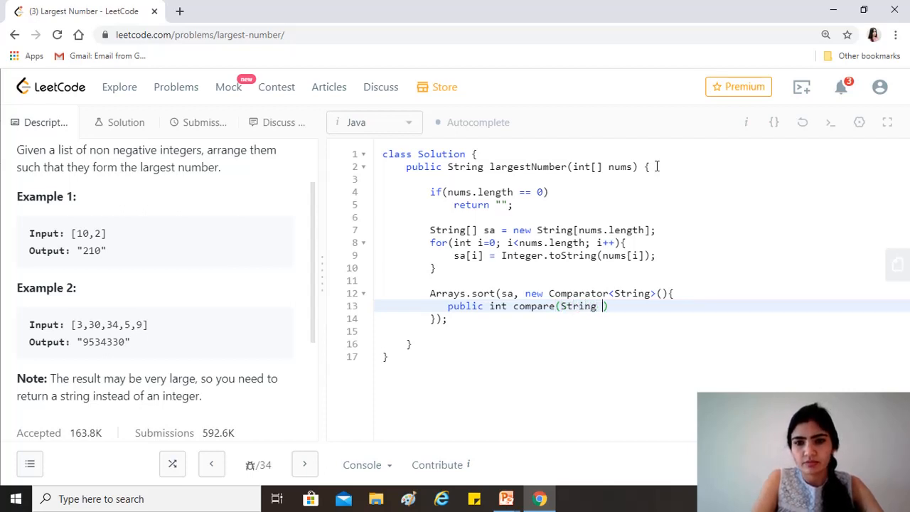
{"action": "type", "text": "a, String"}
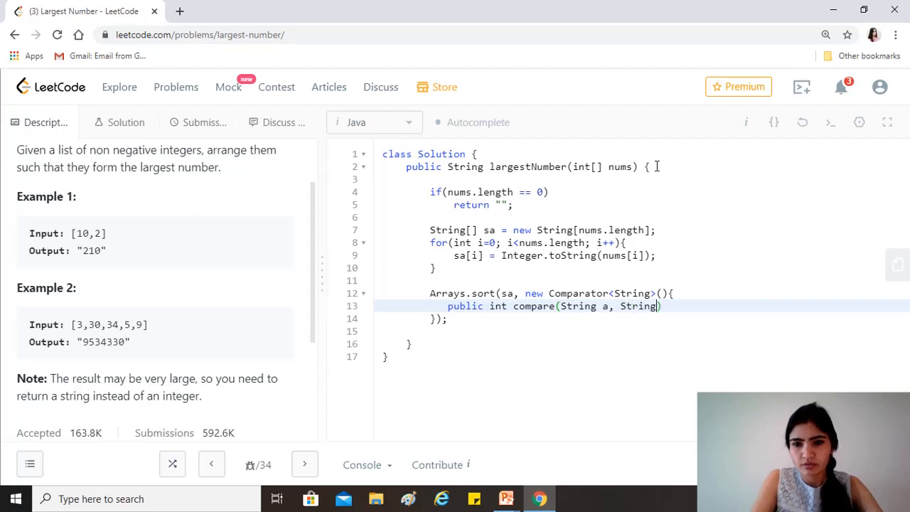
{"action": "type", "text": "b){"}
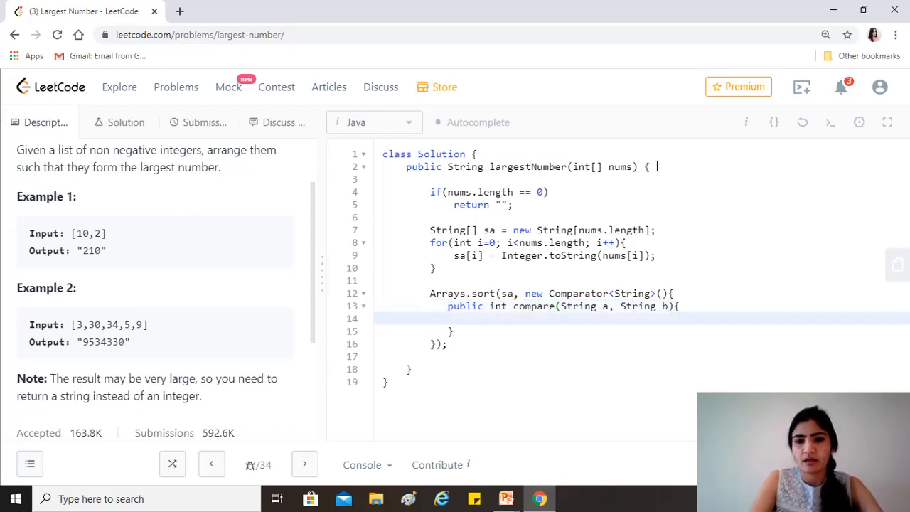
Inside compare, build String o1 = a+b; and String o2 = b+a;.
{"action": "type", "text": "St"}
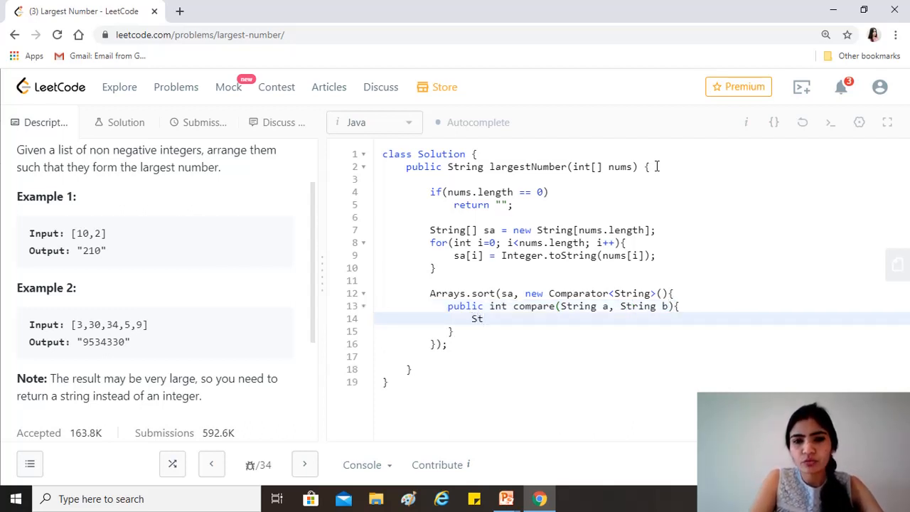
{"action": "type", "text": "ring"}
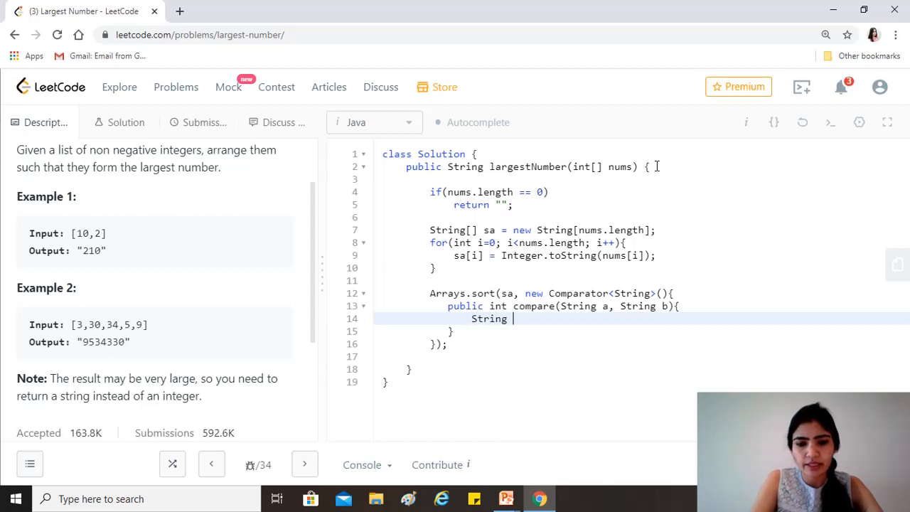
{"action": "type", "text": "o1 = a+"}
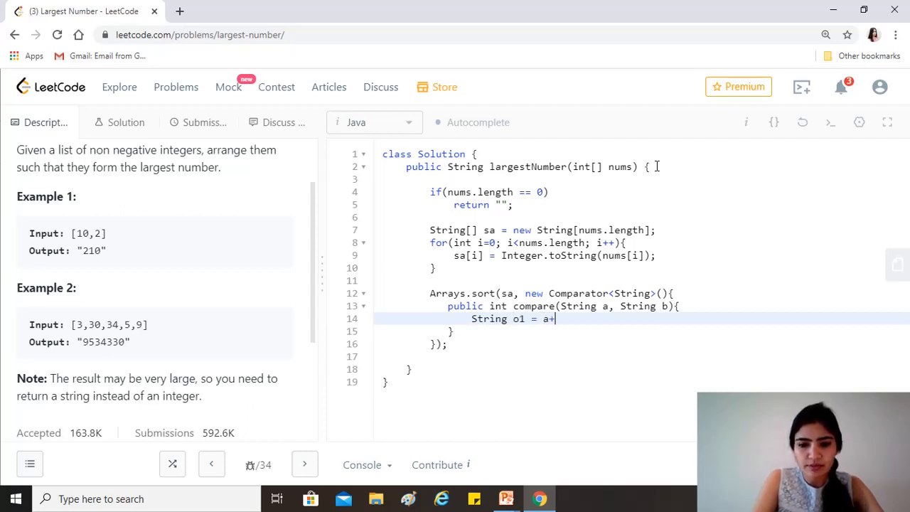
{"action": "type", "text": "b;"}
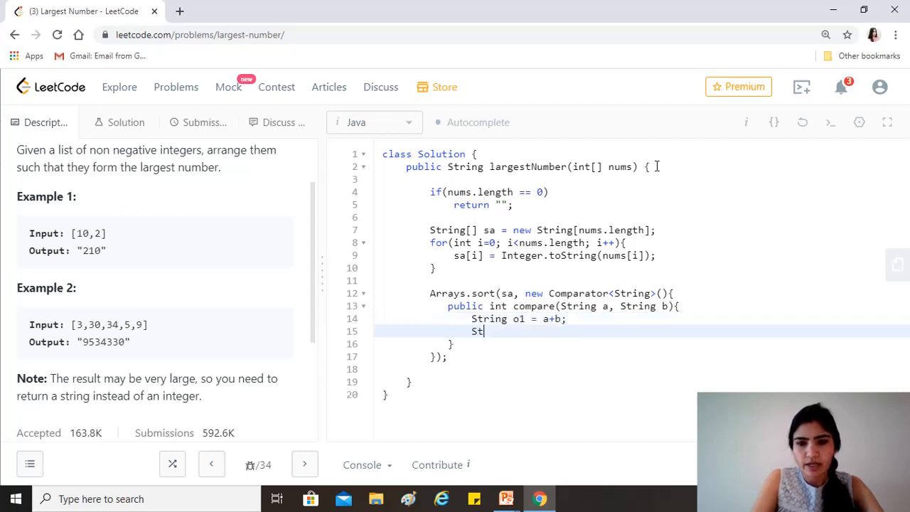
{"action": "type", "text": "ring"}
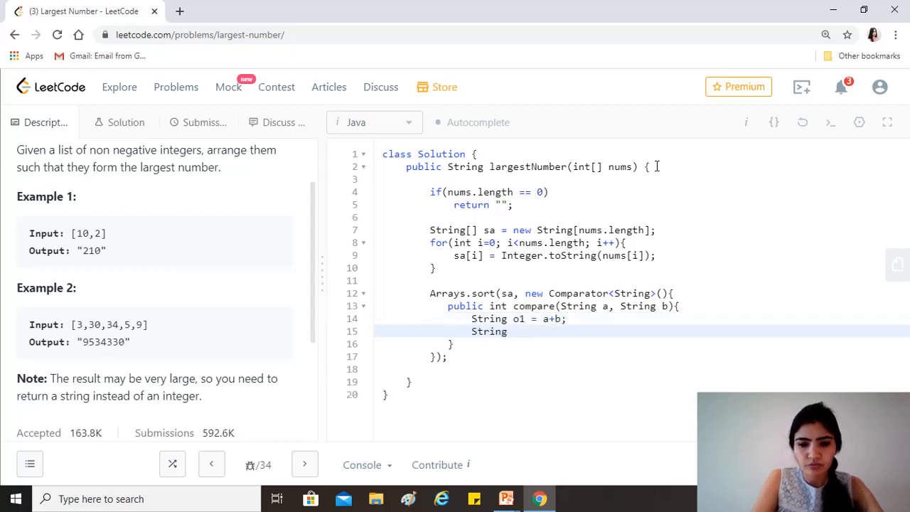
{"action": "type", "text": "o2 ="}
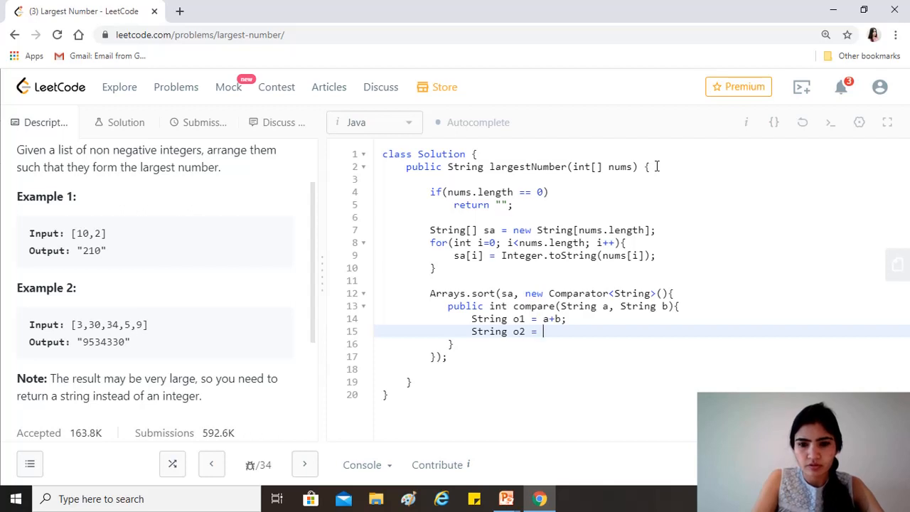
{"action": "type", "text": "b+"}
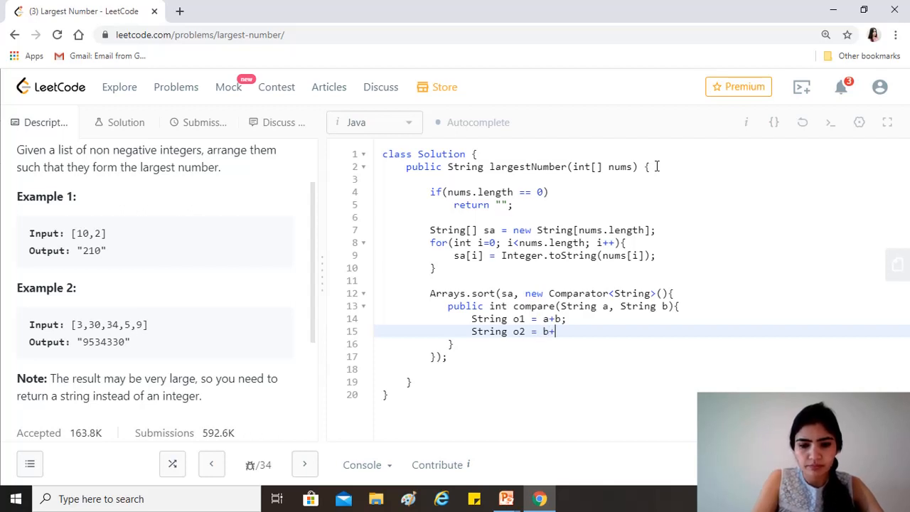
{"action": "type", "text": "a;"}
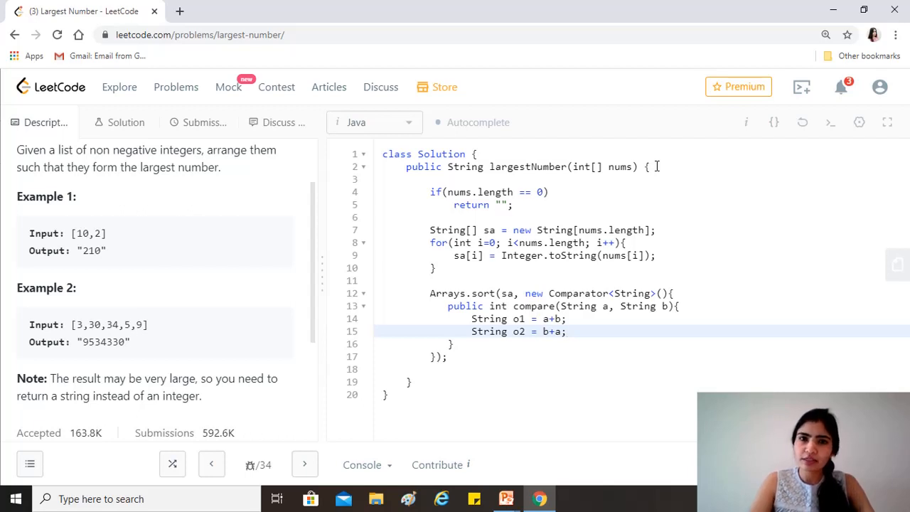
After the o2 line, add return o2.compareTo(o1); and close the comparator and sort call.
{"action": "left_click", "coordinate": [566, 331]}
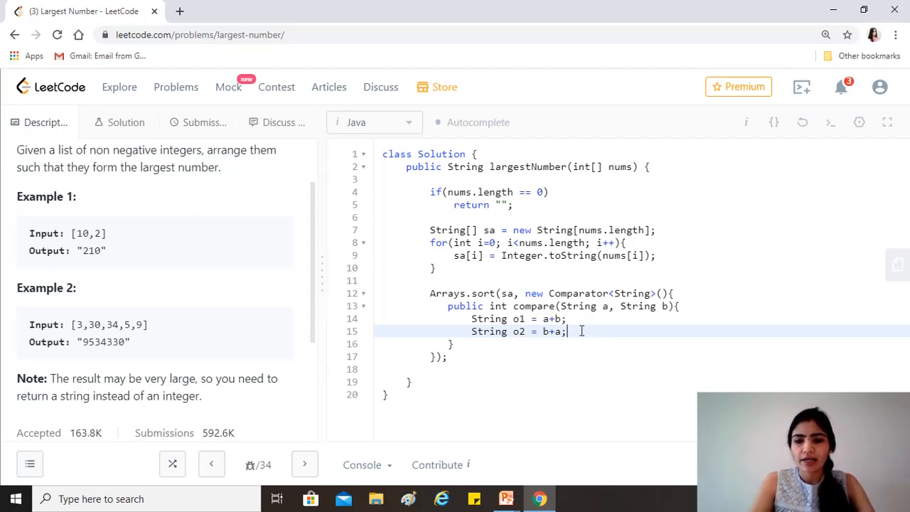
{"action": "key", "text": "Enter"}
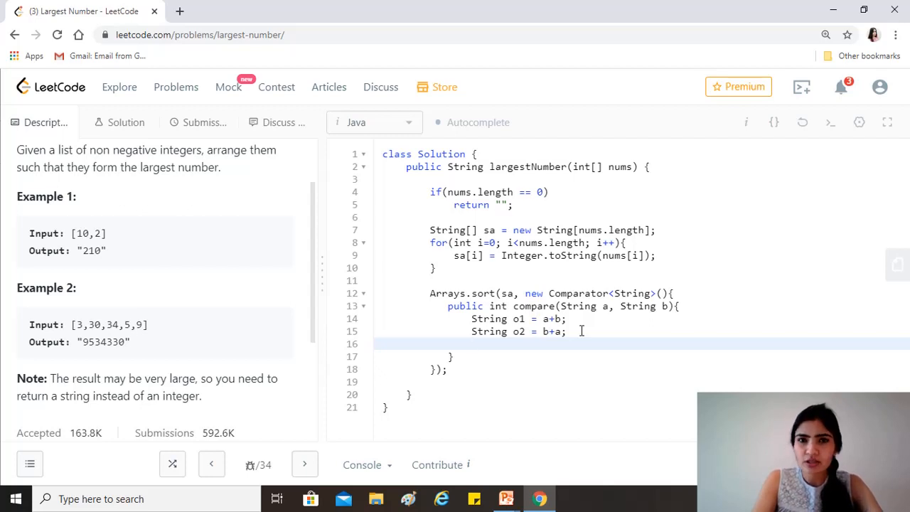
{"action": "type", "text": "reurn"}
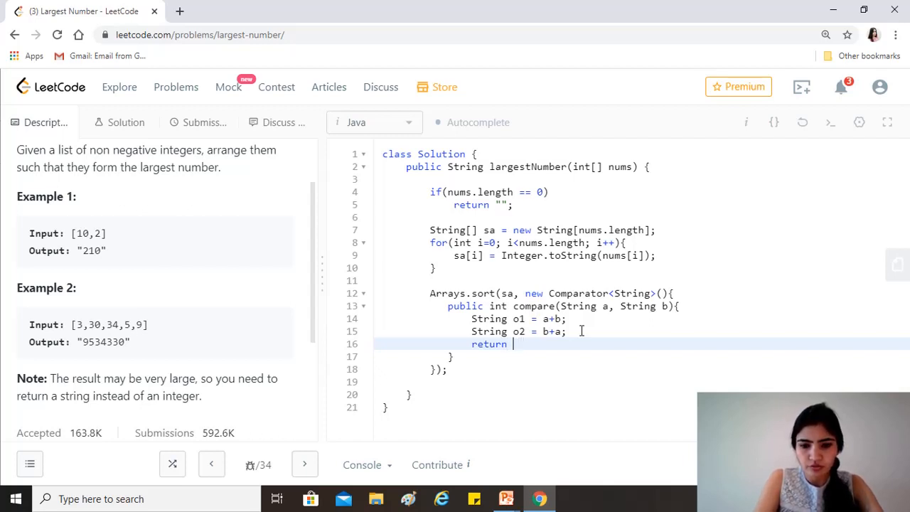
{"action": "type", "text": "o2.com"}
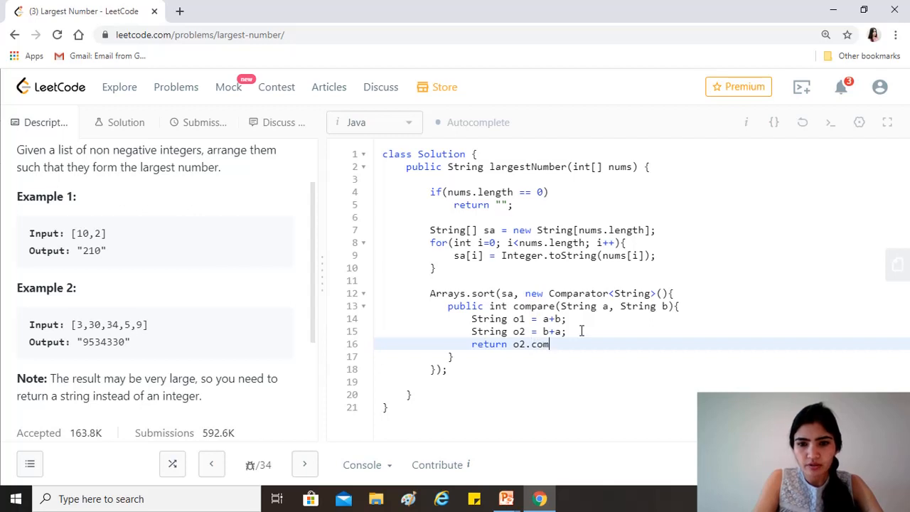
{"action": "type", "text": "pareT"}
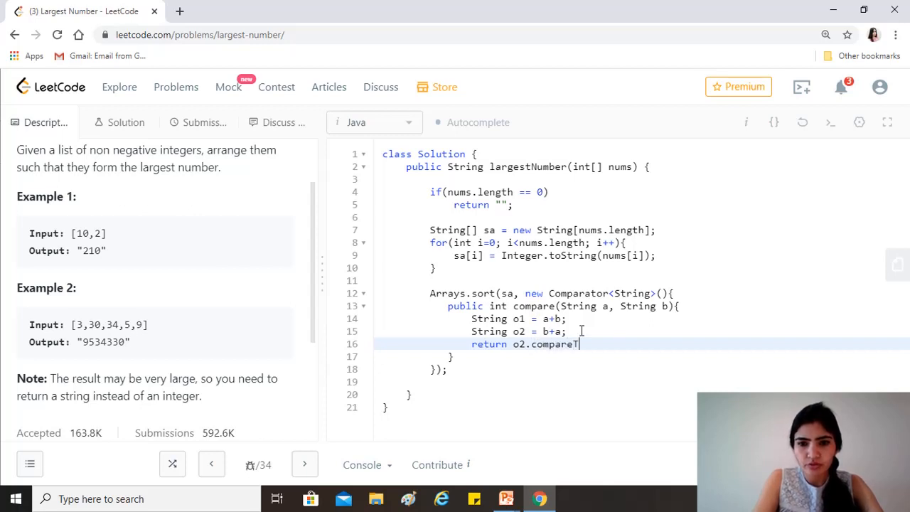
{"action": "type", "text": "o(o)"}
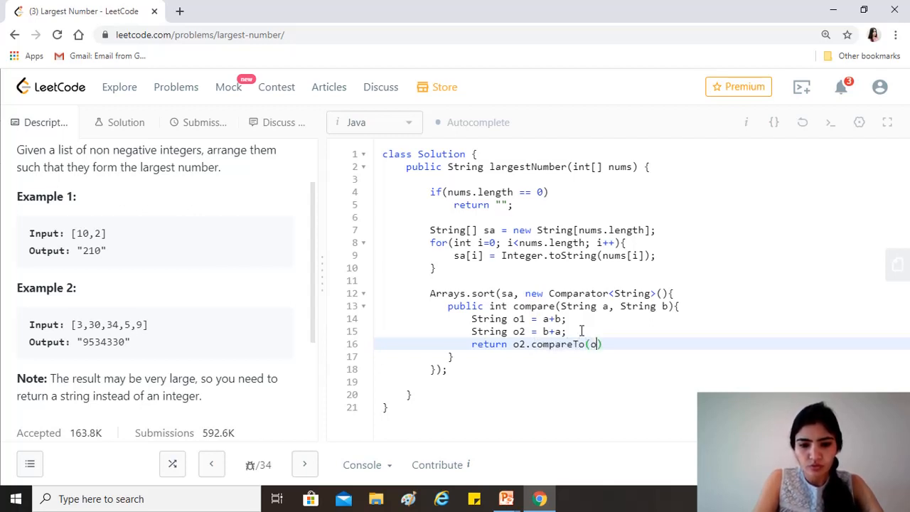
{"action": "type", "text": "1);"}
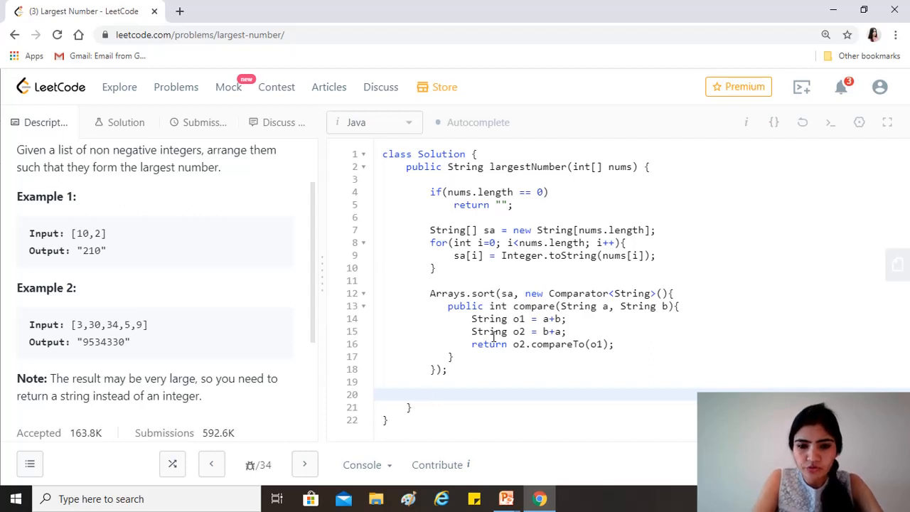
After the sort, add if(sa[0].equals("0")) return "0";.
{"action": "type", "text": "if(sa)"}
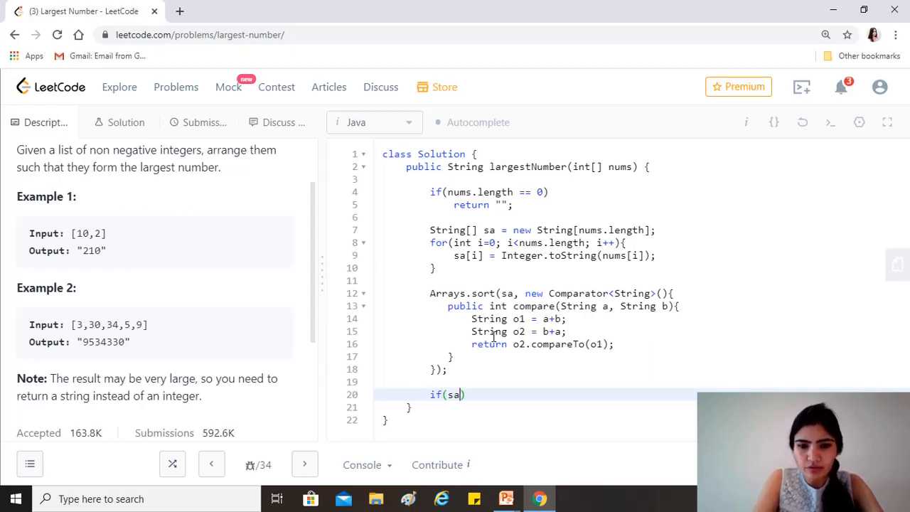
{"action": "type", "text": "[0]"}
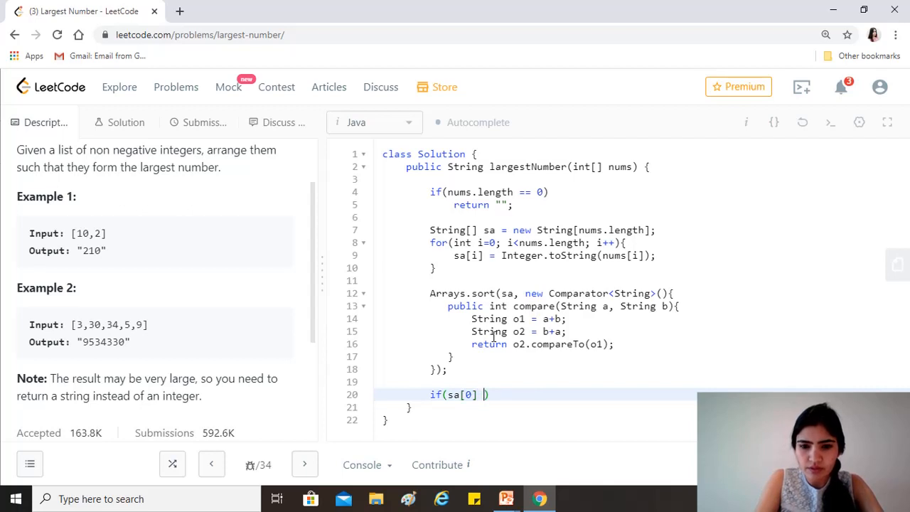
{"action": "type", "text": ".equals("}
{"action": "type", "text": "return"}
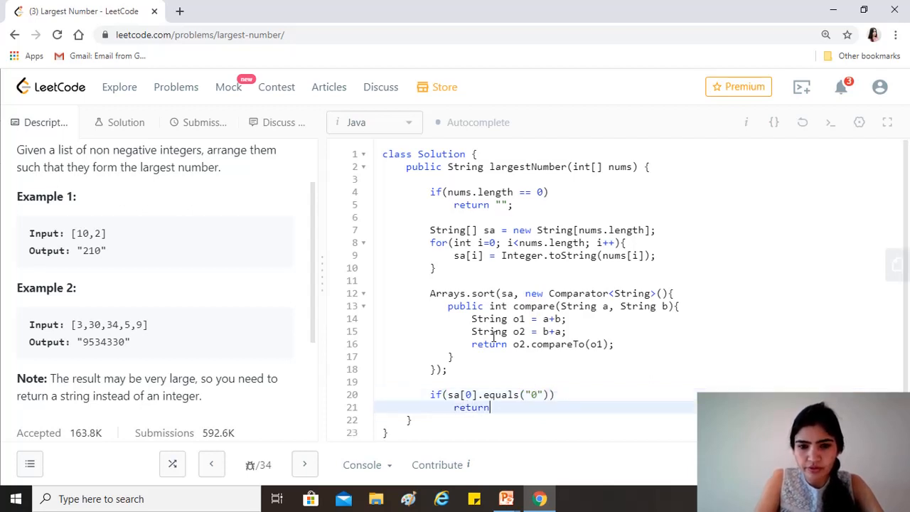
{"action": "type", "text": "\"0\""}
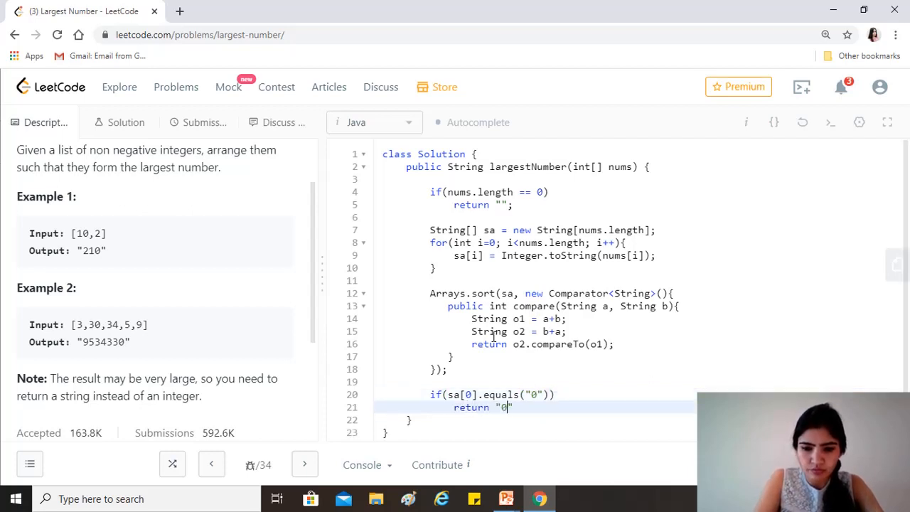
{"action": "type", "text": ";"}
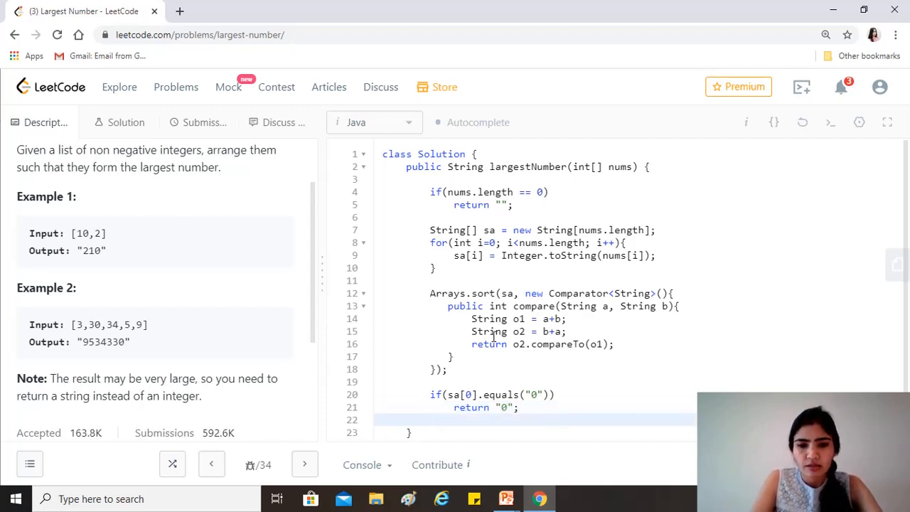
Declare StringBuilder sb = new StringBuilder(); after the zero check.
{"action": "scroll", "scroll_direction": "down", "scroll_amount": 3}
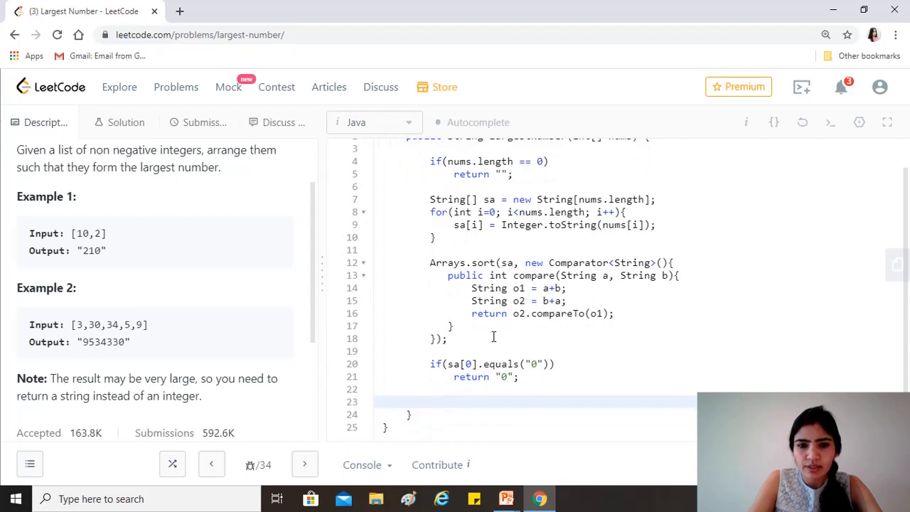
{"action": "type", "text": "Strin"}
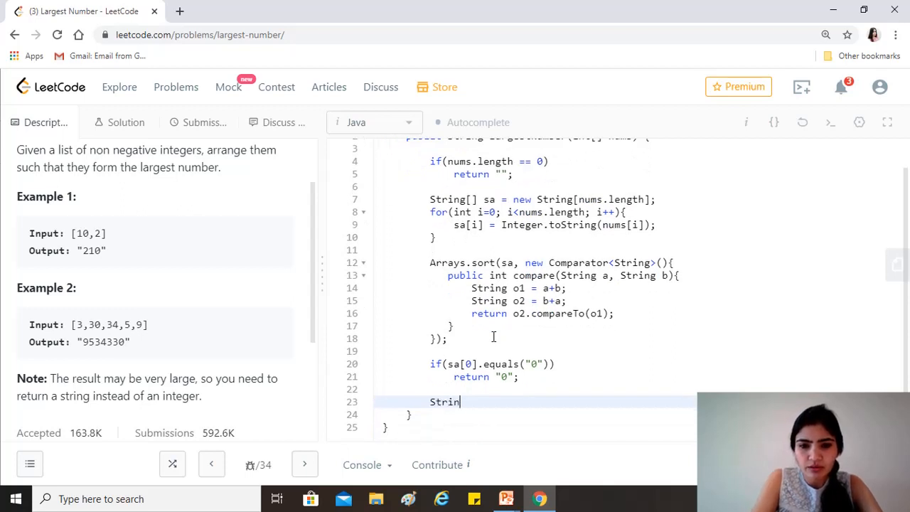
{"action": "type", "text": "gBui"}
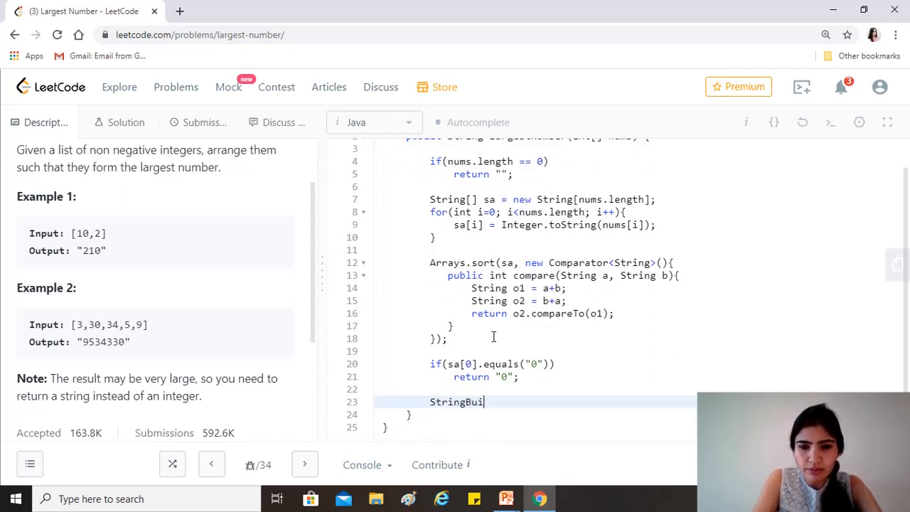
{"action": "type", "text": "lder sb"}
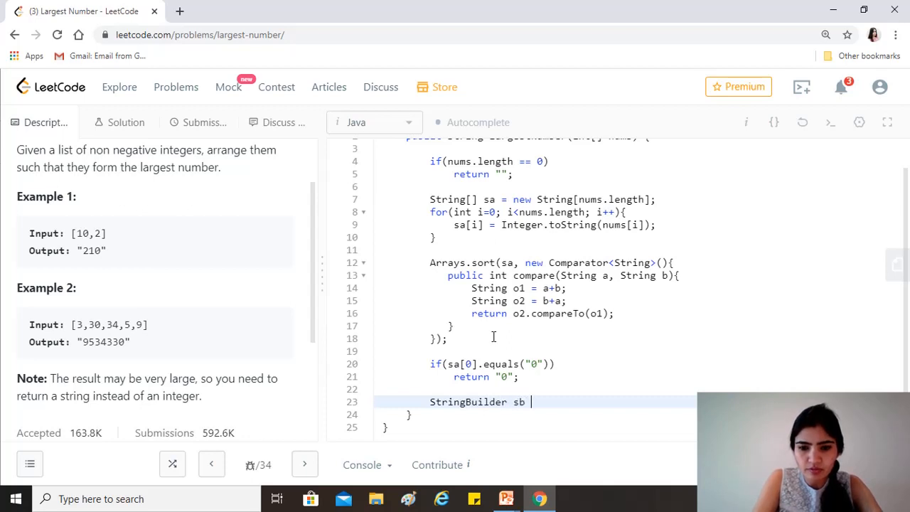
{"action": "type", "text": "= new"}
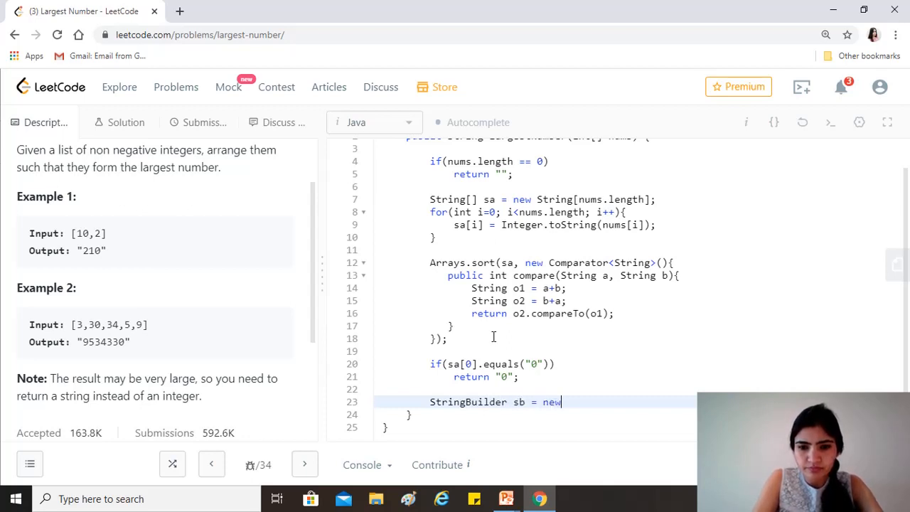
{"action": "type", "text": "Str"}
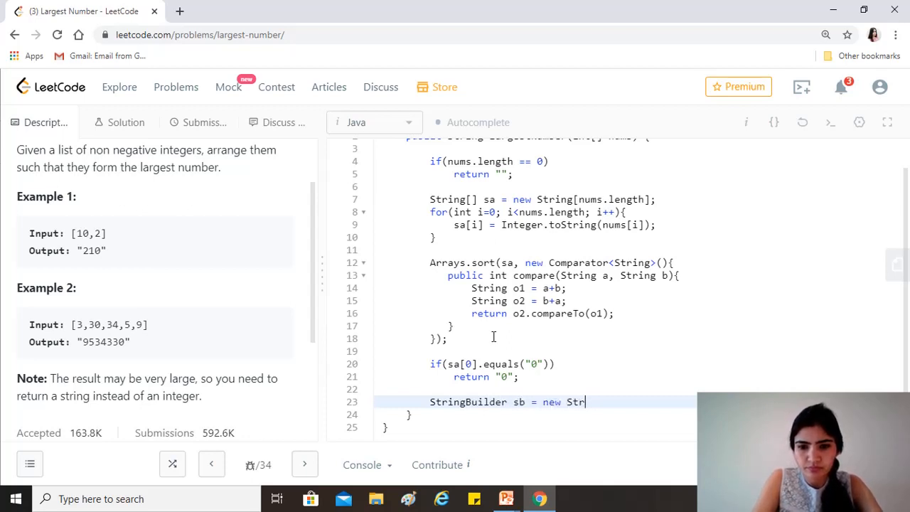
{"action": "type", "text": "ingBu"}
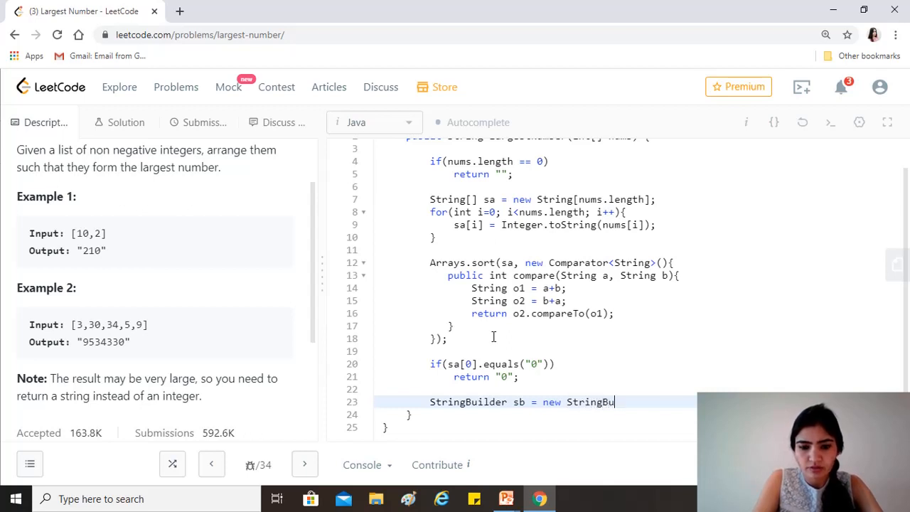
{"action": "type", "text": "ilder();"}
{"action": "type", "text": "fo"}
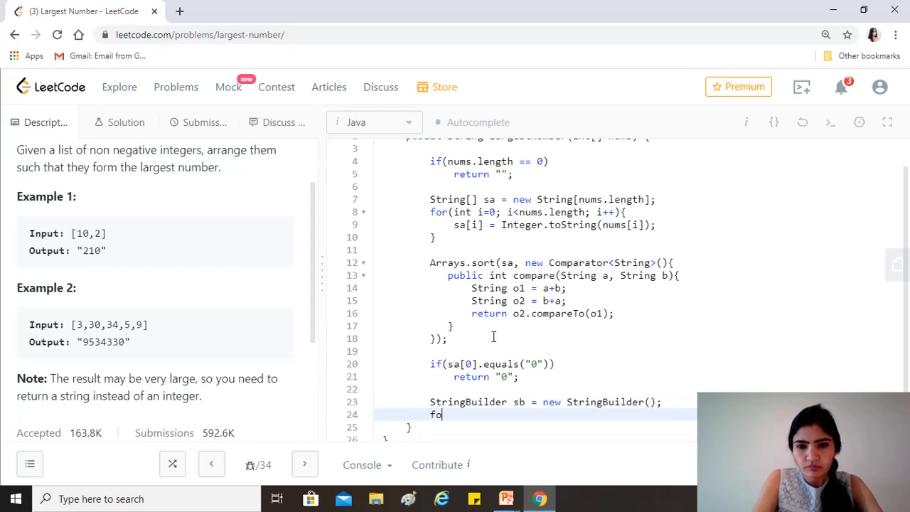
Write for(String s: sa){ sb.append(s); } to join the sorted strings.
{"action": "type", "text": "r()"}
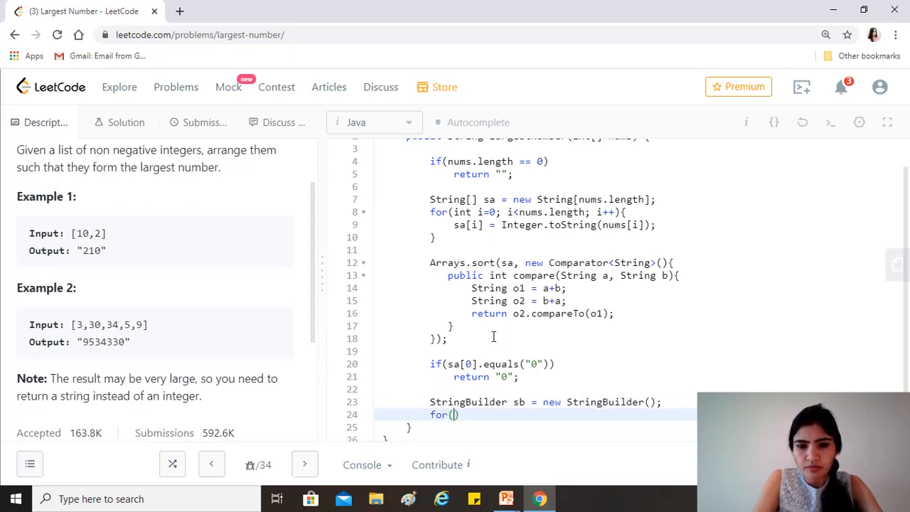
{"action": "type", "text": "String s:"}
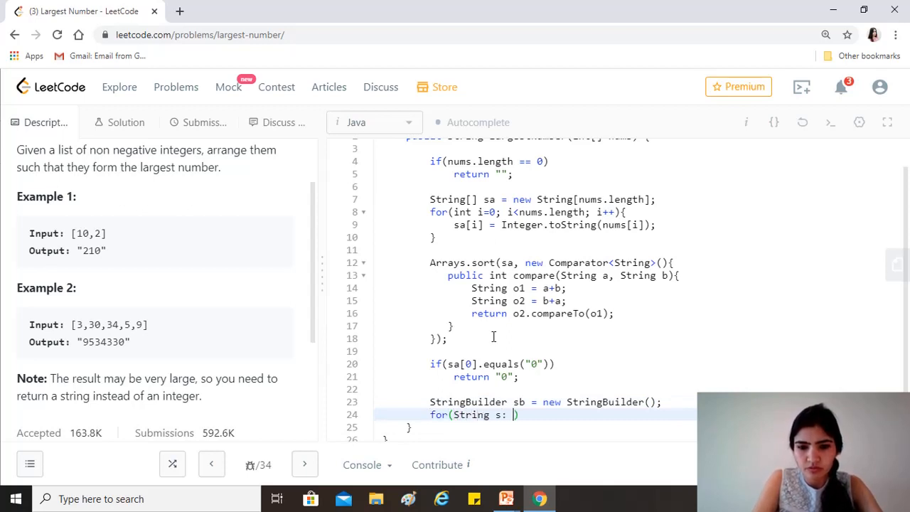
{"action": "type", "text": "sa"}
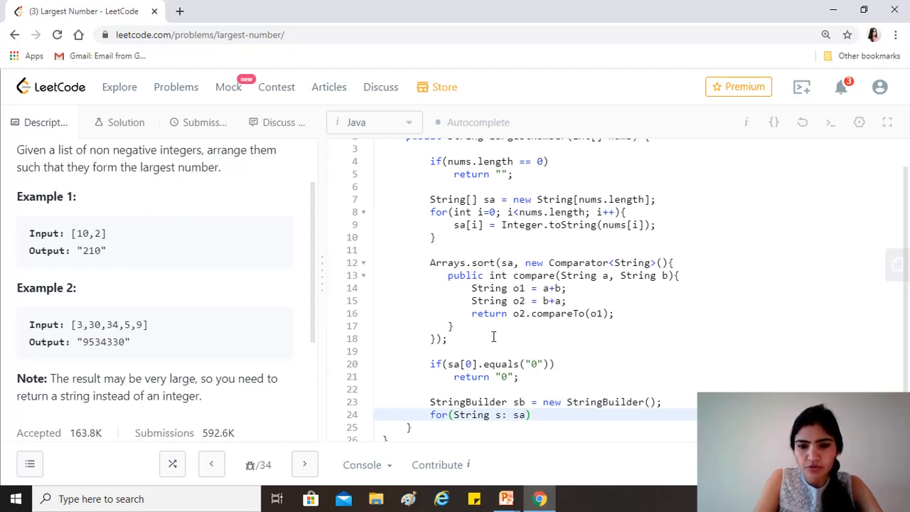
{"action": "type", "text": "{"}
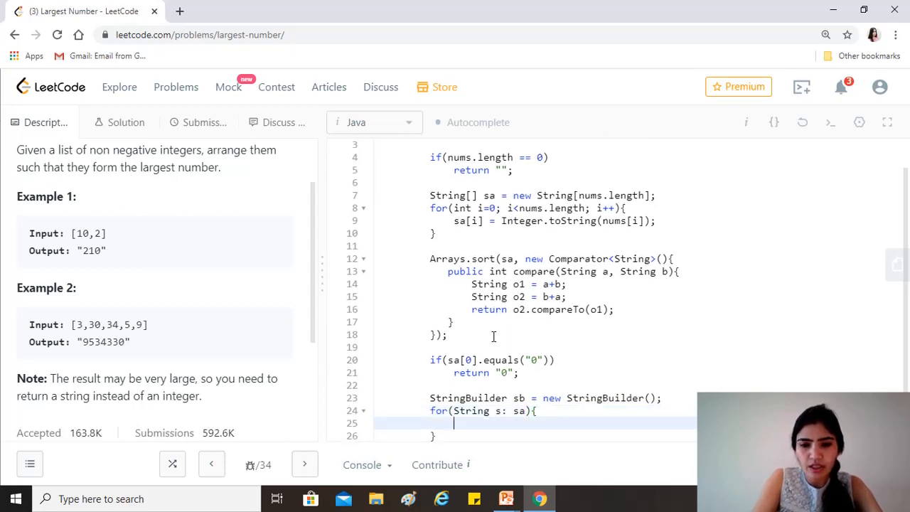
{"action": "type", "text": "sb.appen"}
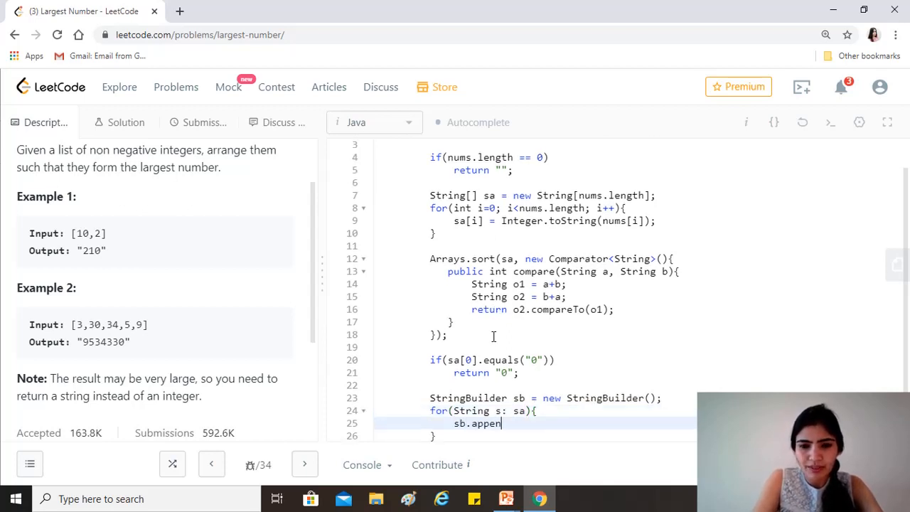
{"action": "type", "text": "d(s);"}
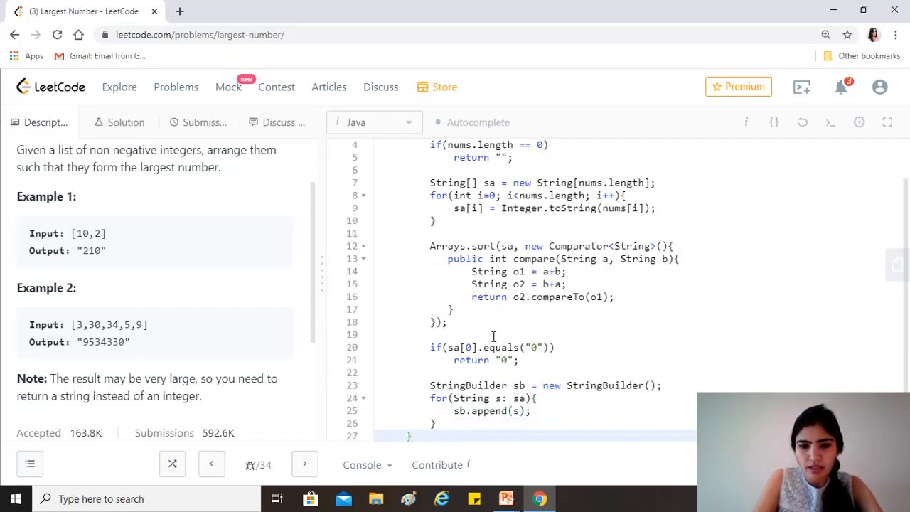
End the method with return sb.toString();.
{"action": "type", "text": "retru"}
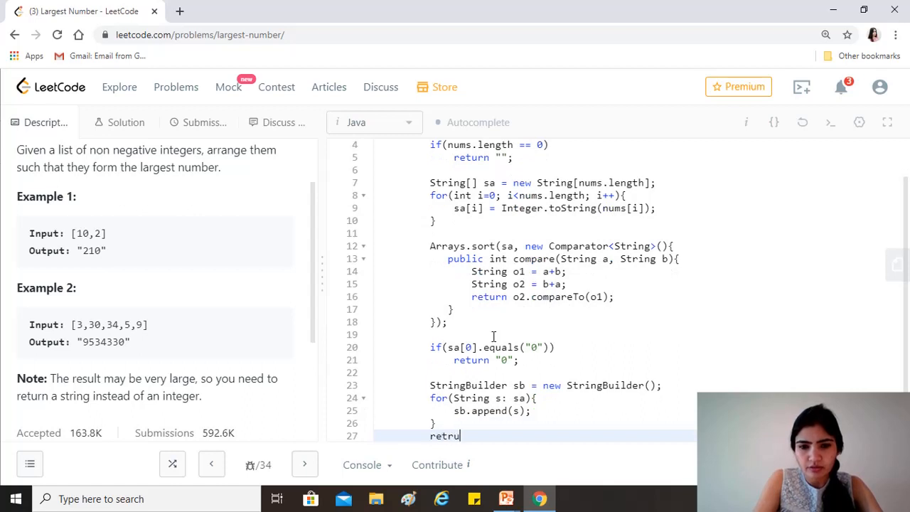
{"action": "type", "text": "n"}
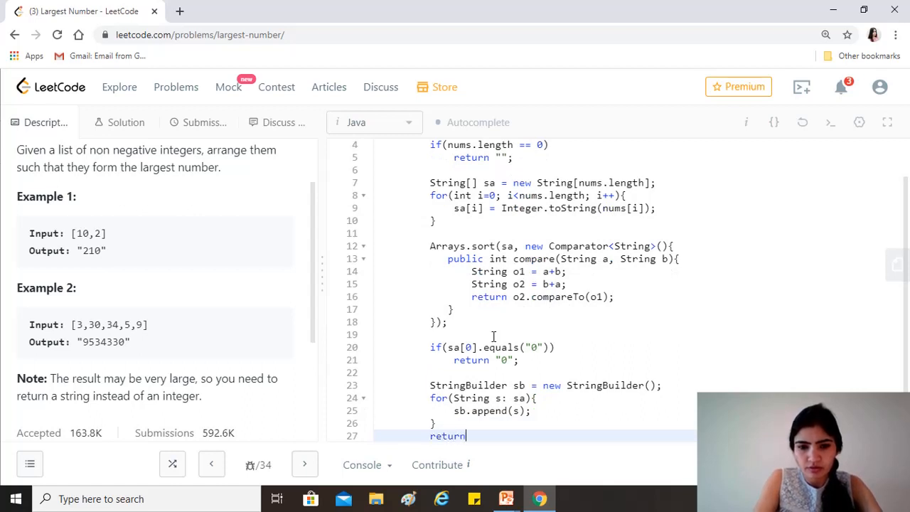
{"action": "type", "text": "sb"}
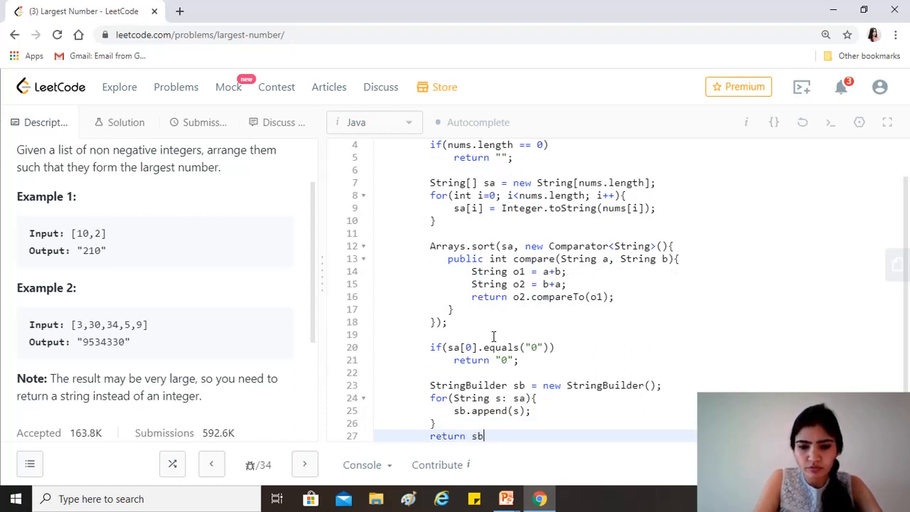
{"action": "type", "text": ".toStri"}
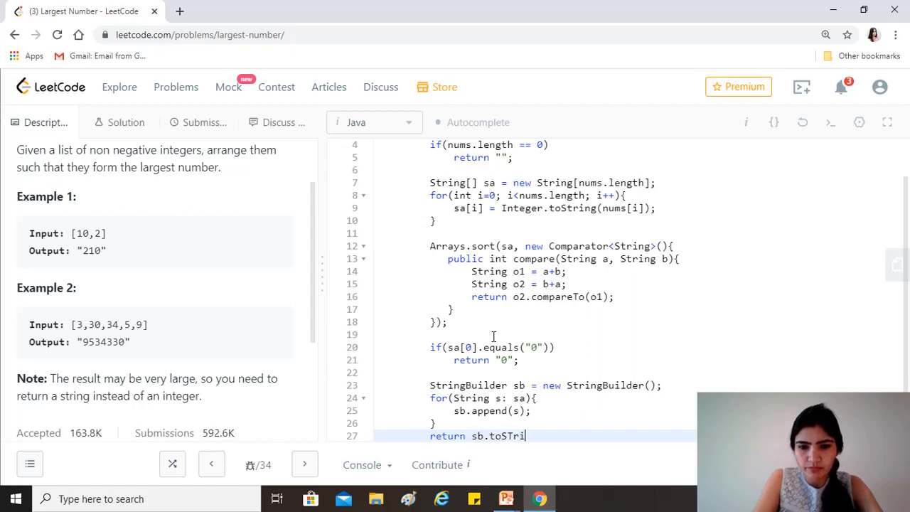
{"action": "type", "text": "n"}
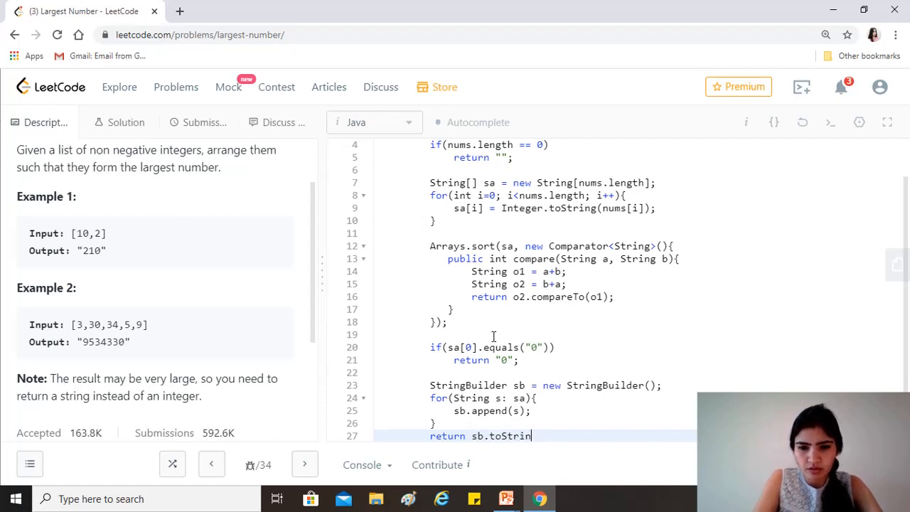
{"action": "type", "text": "g();"}
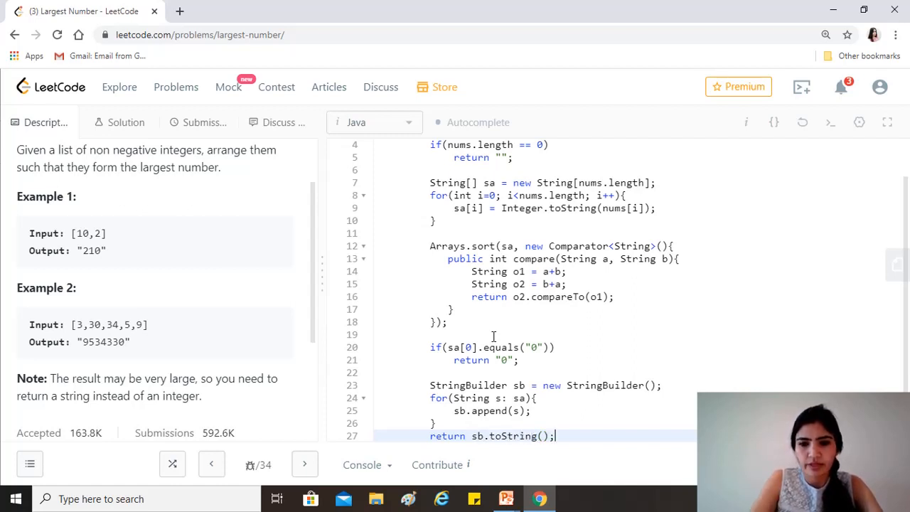
{"action": "scroll", "scroll_direction": "down", "scroll_amount": 3}
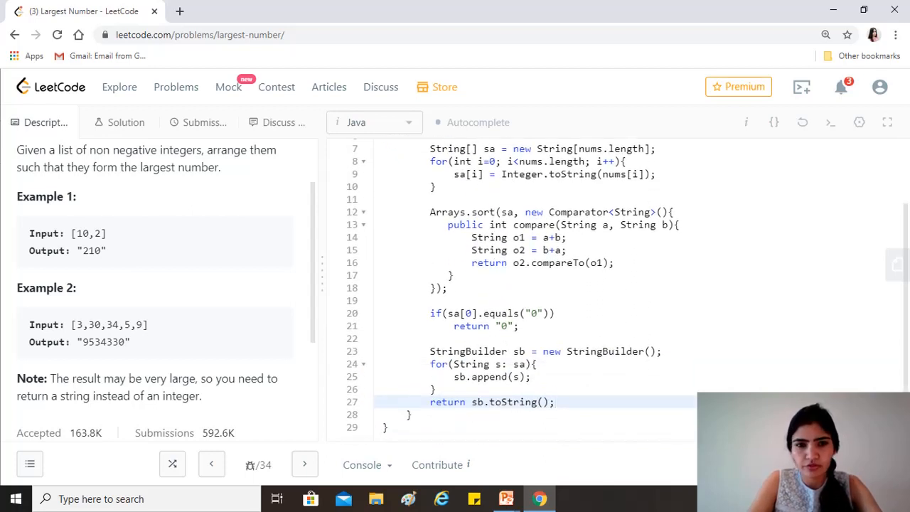
Run the solution, get Accepted with output "210" for [10,2], then submit it.
{"action": "left_click", "coordinate": [830, 122]}
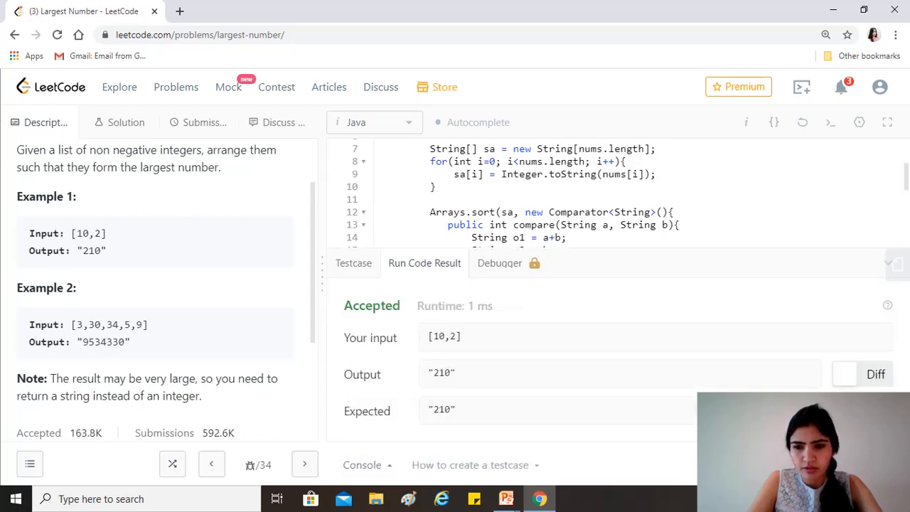
{"action": "left_click", "coordinate": [205, 122]}
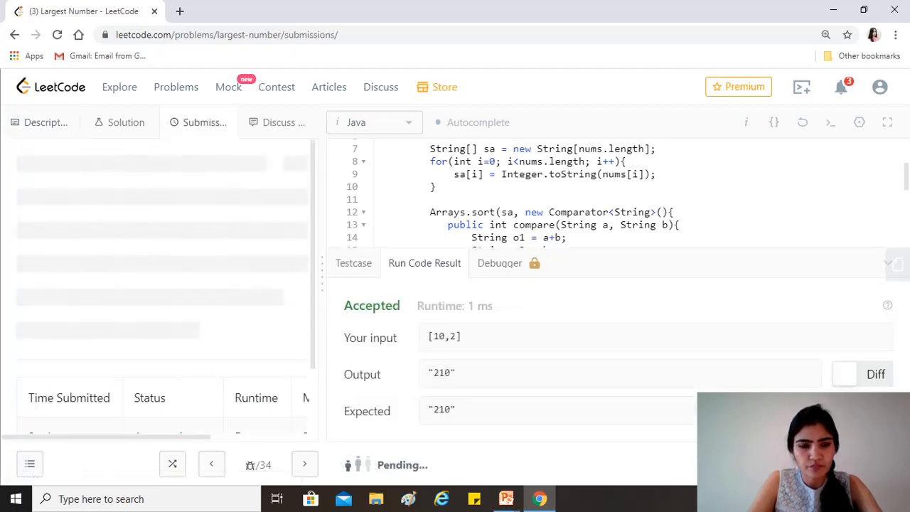